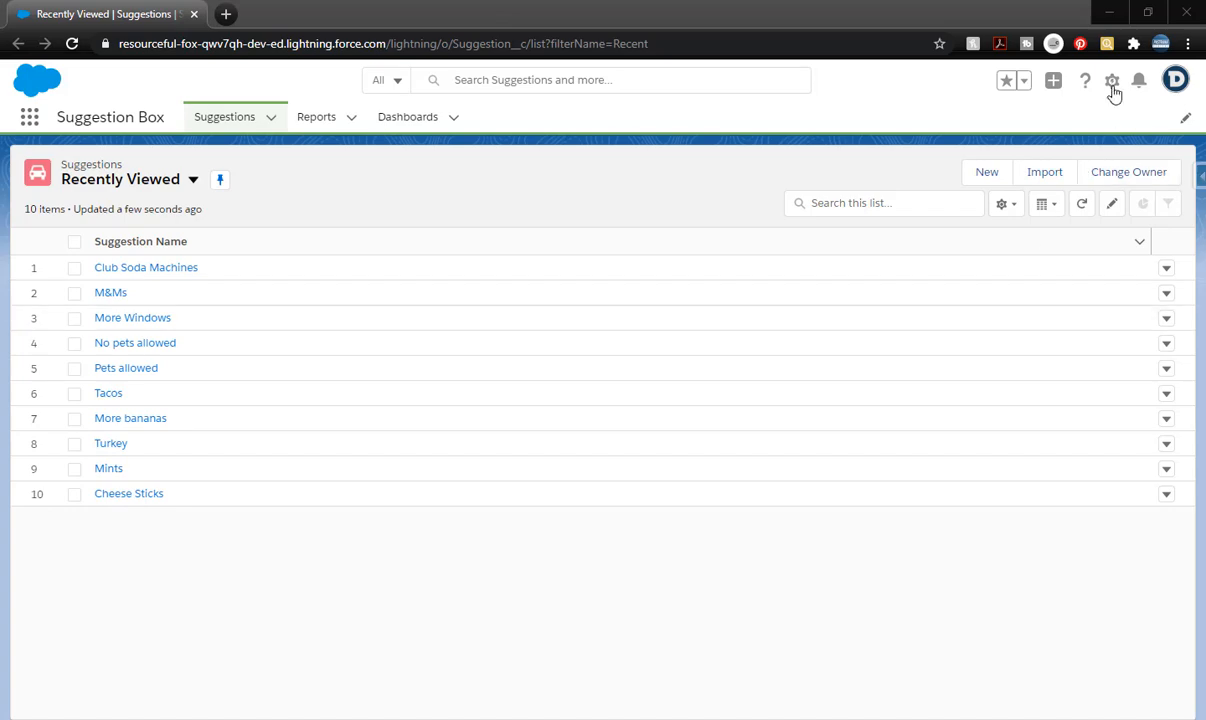
# Open Setup and reach the All Users list under the Users sidebar section
pyautogui.click(1114, 82)
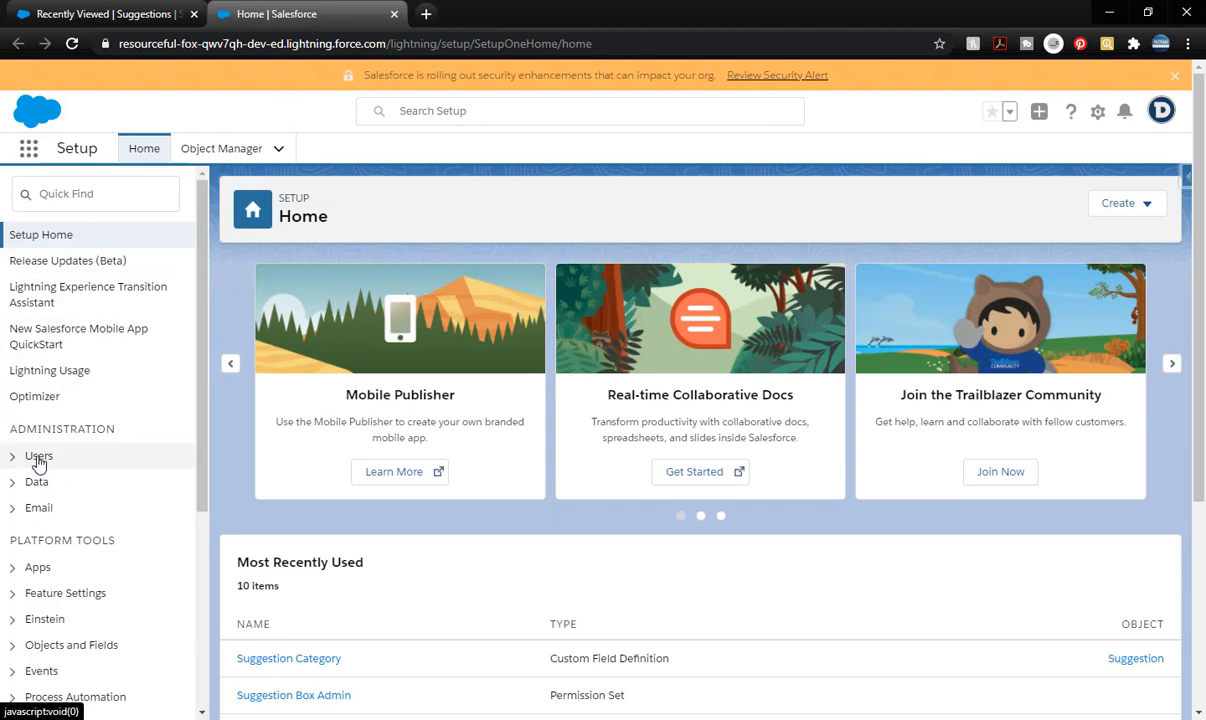
pyautogui.click(38, 456)
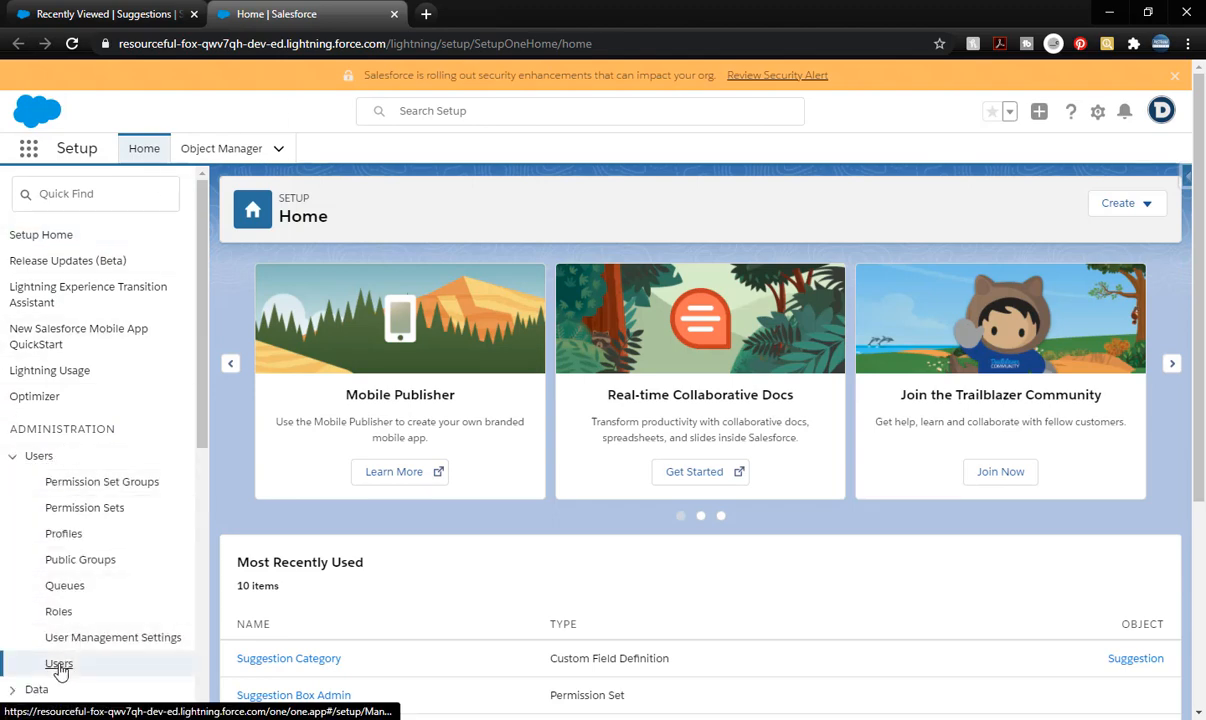
pyautogui.click(56, 664)
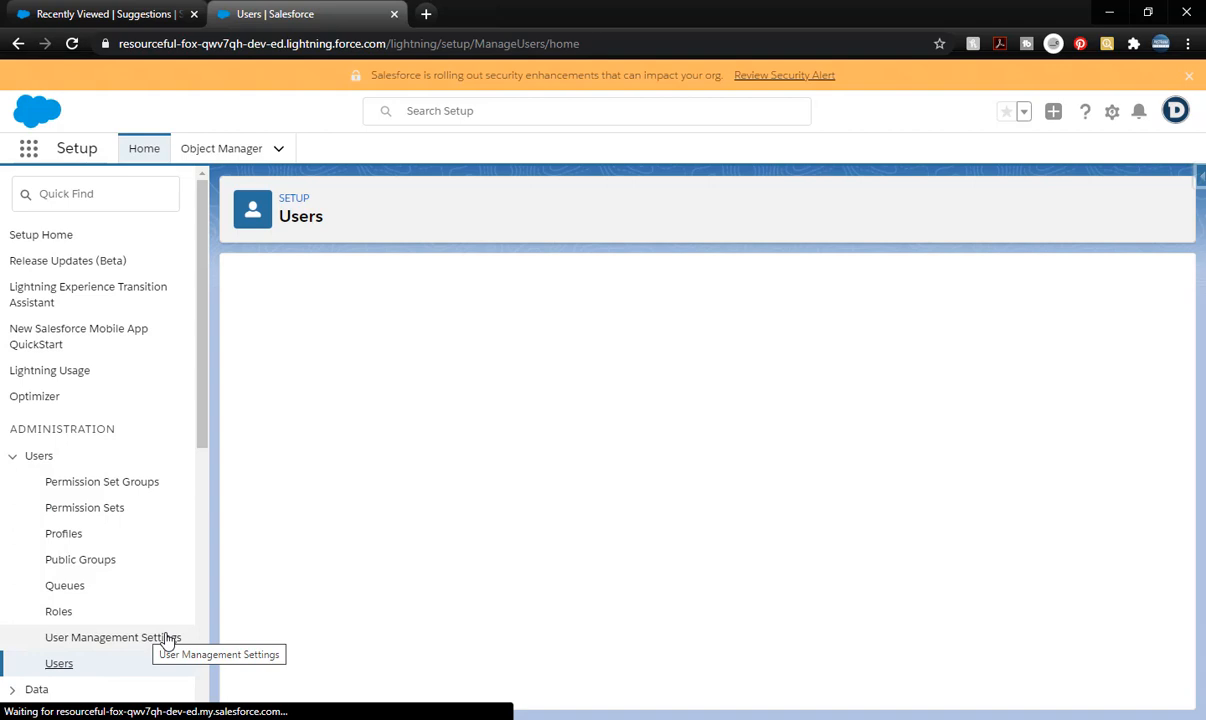
pyautogui.click(58, 663)
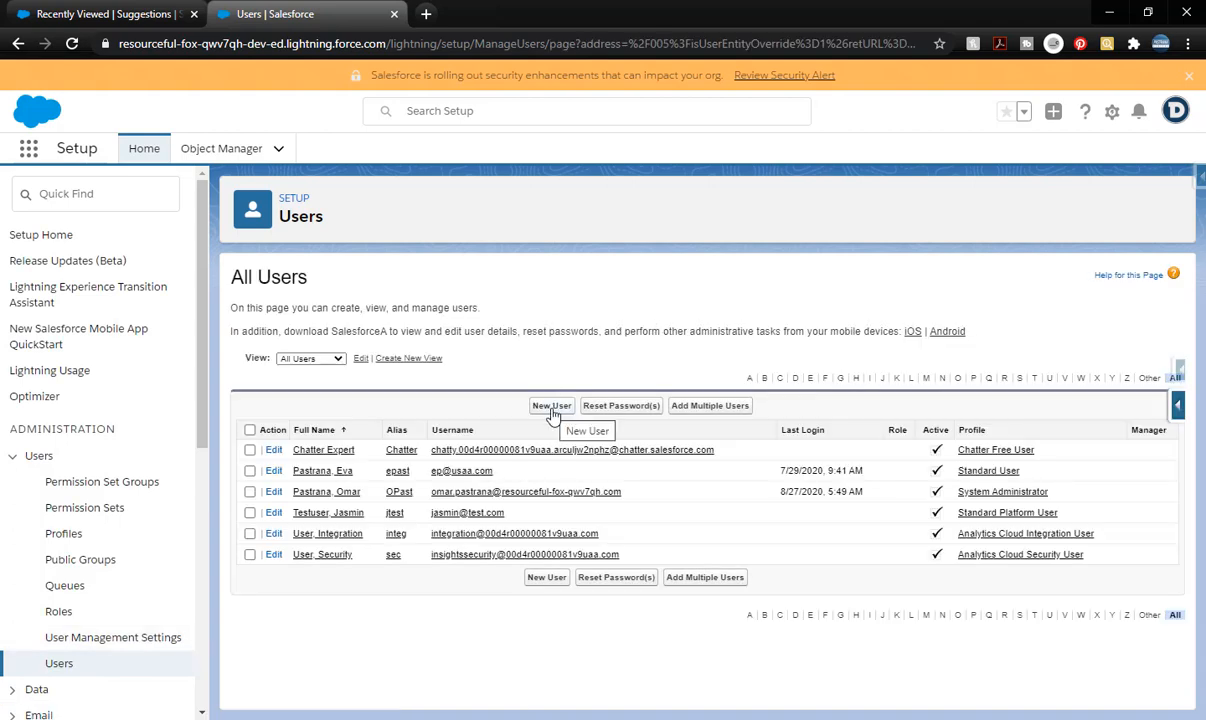
# Begin a new user with the Salesforce Platform license, yielding the Standard Platform User profile
pyautogui.click(551, 405)
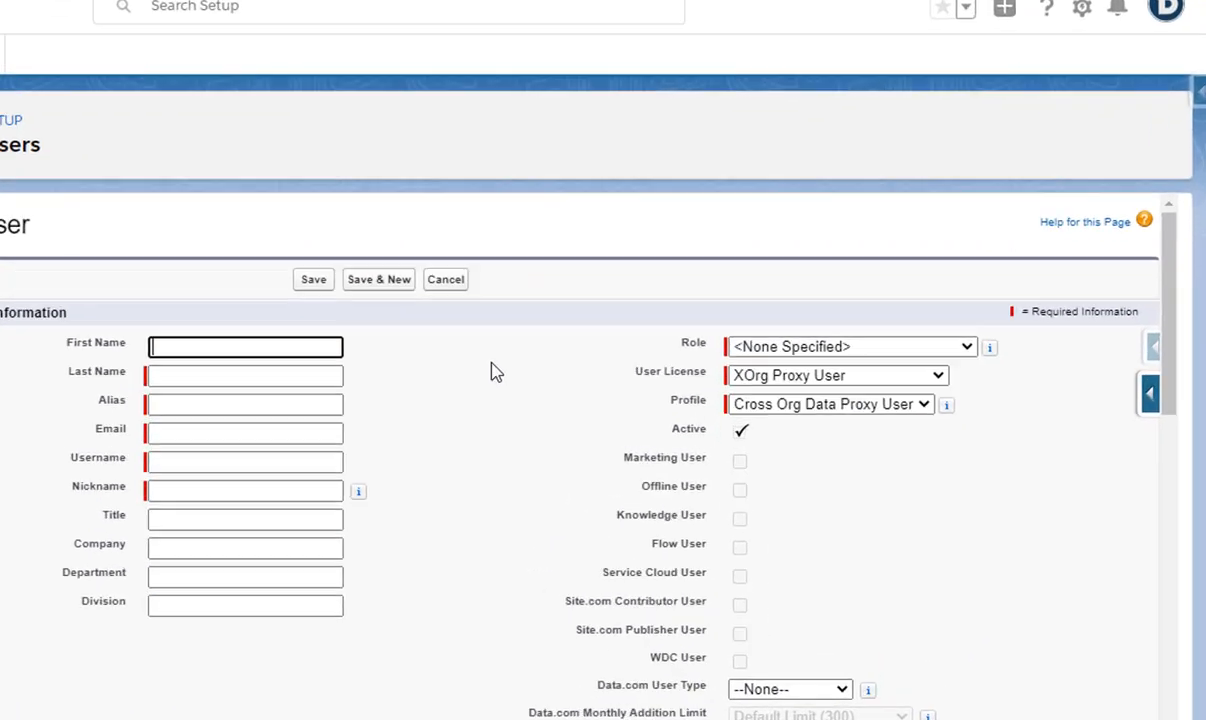
pyautogui.click(836, 375)
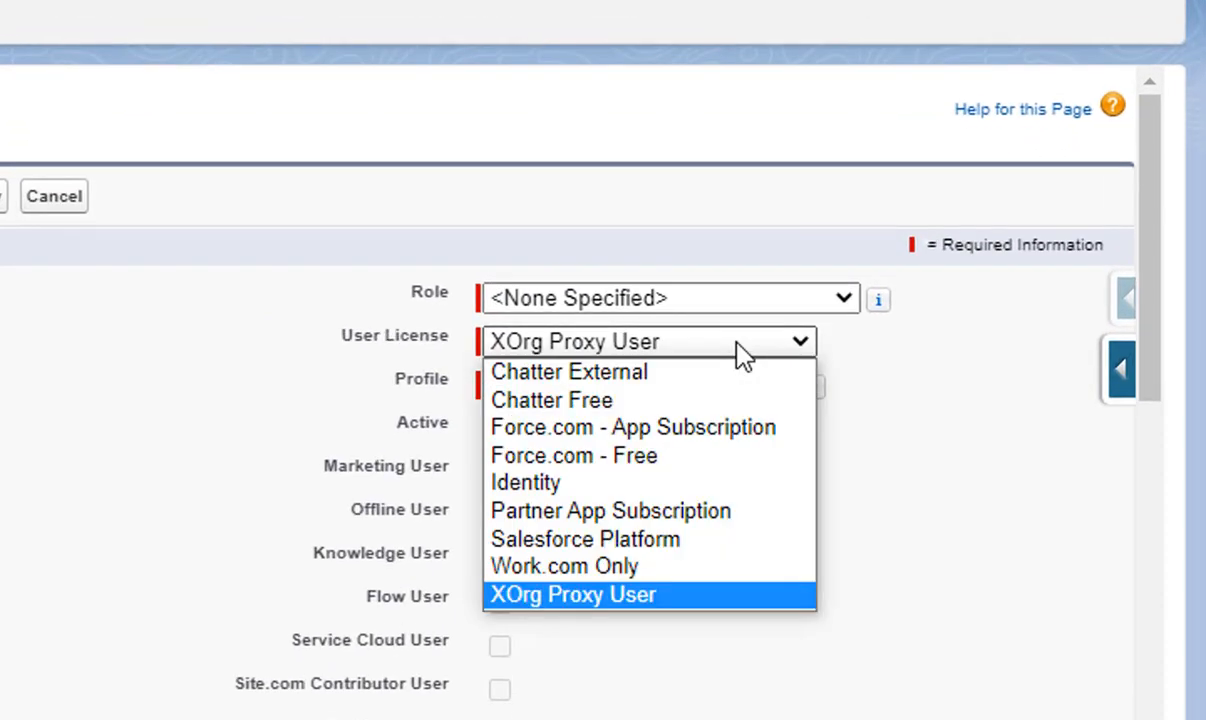
pyautogui.moveTo(675, 539)
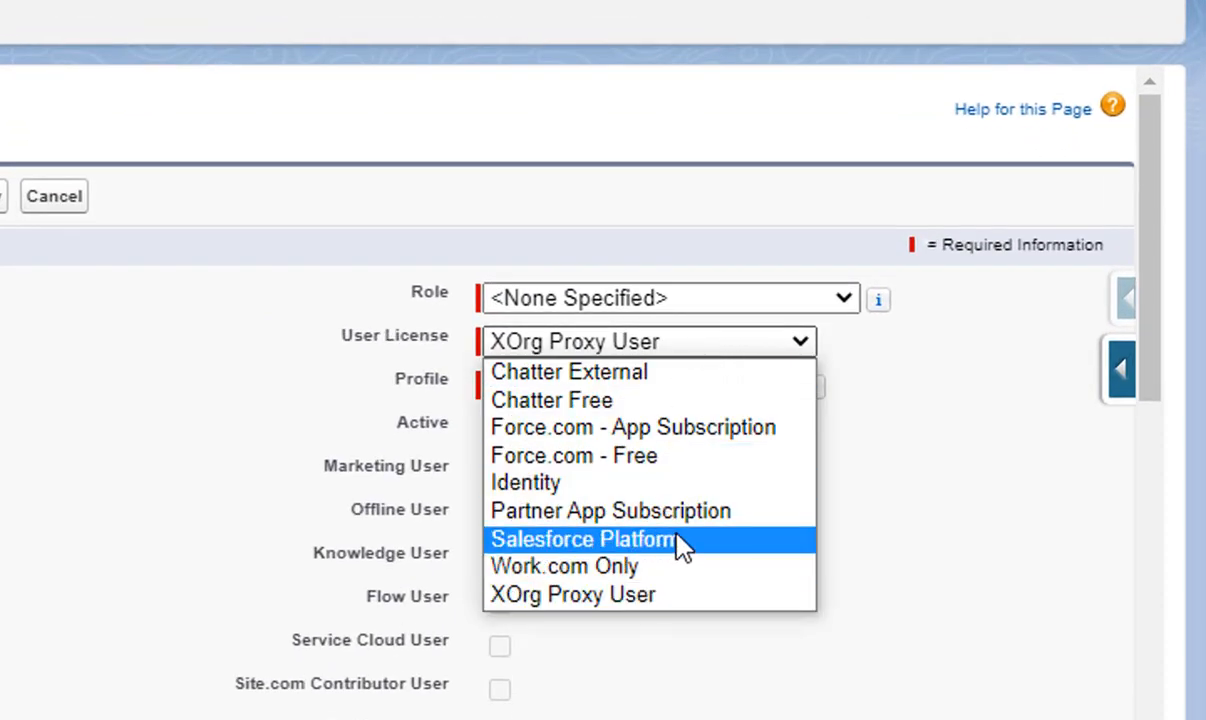
pyautogui.click(582, 539)
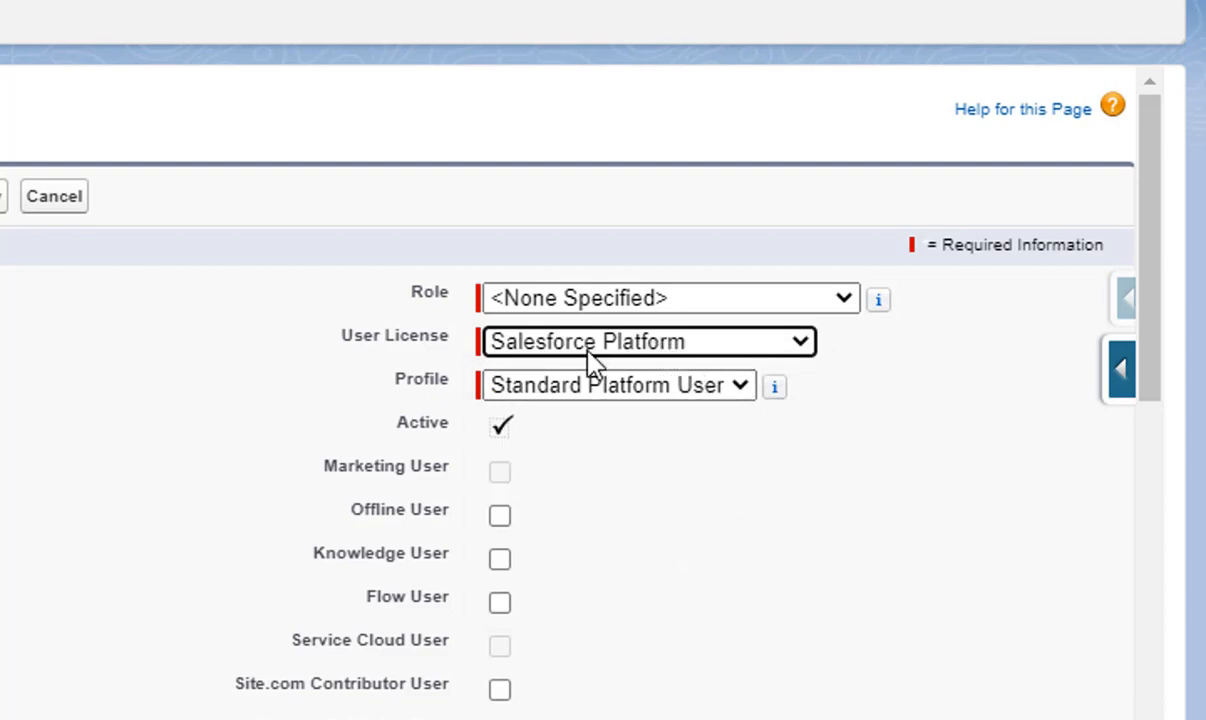
pyautogui.moveTo(587, 392)
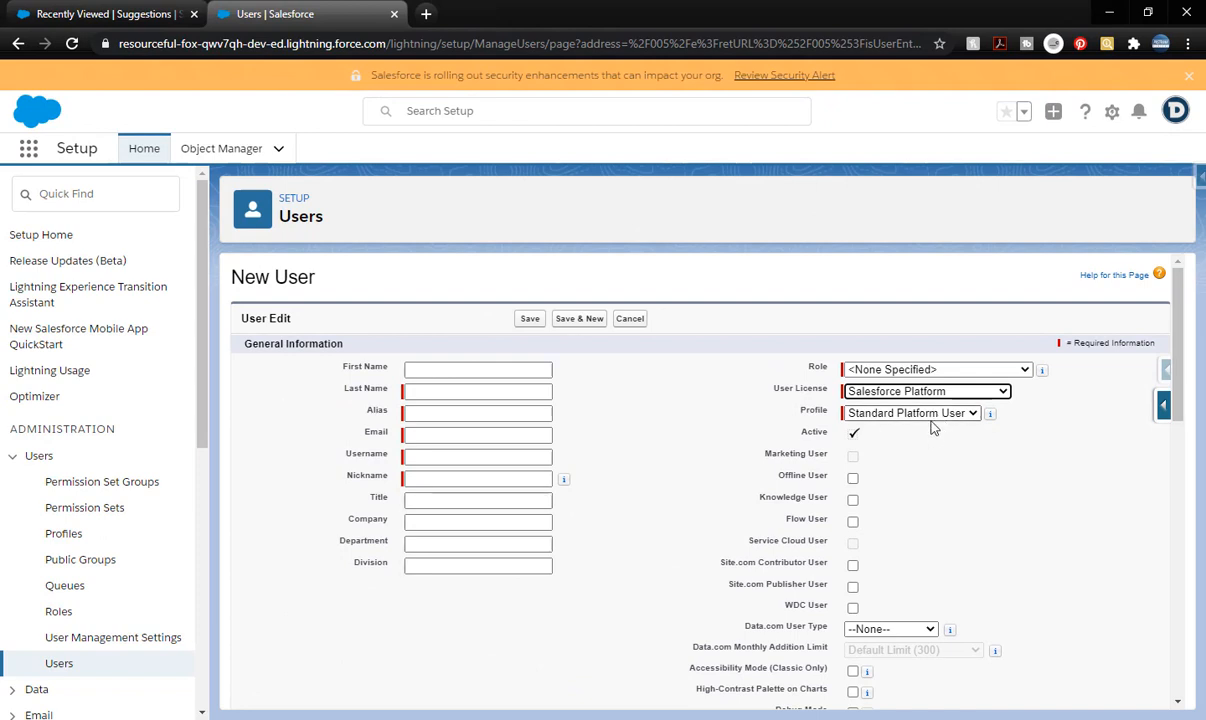
pyautogui.moveTo(927, 417)
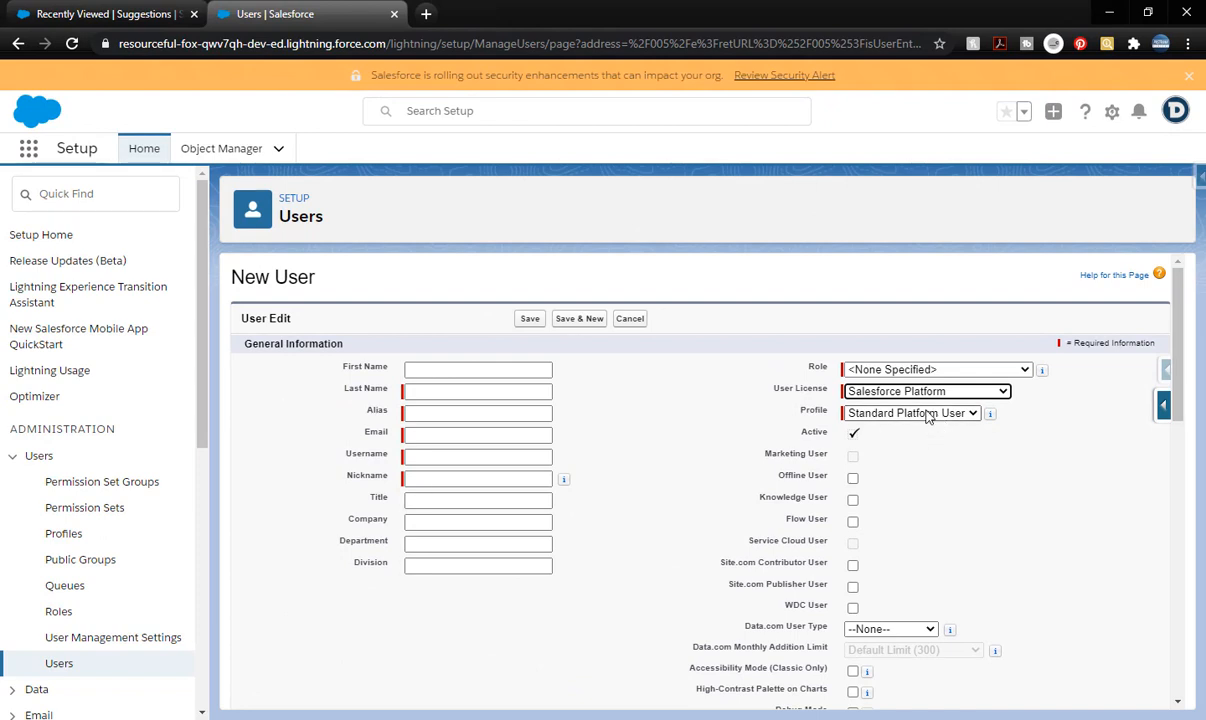
pyautogui.moveTo(899, 425)
pyautogui.write('tester')
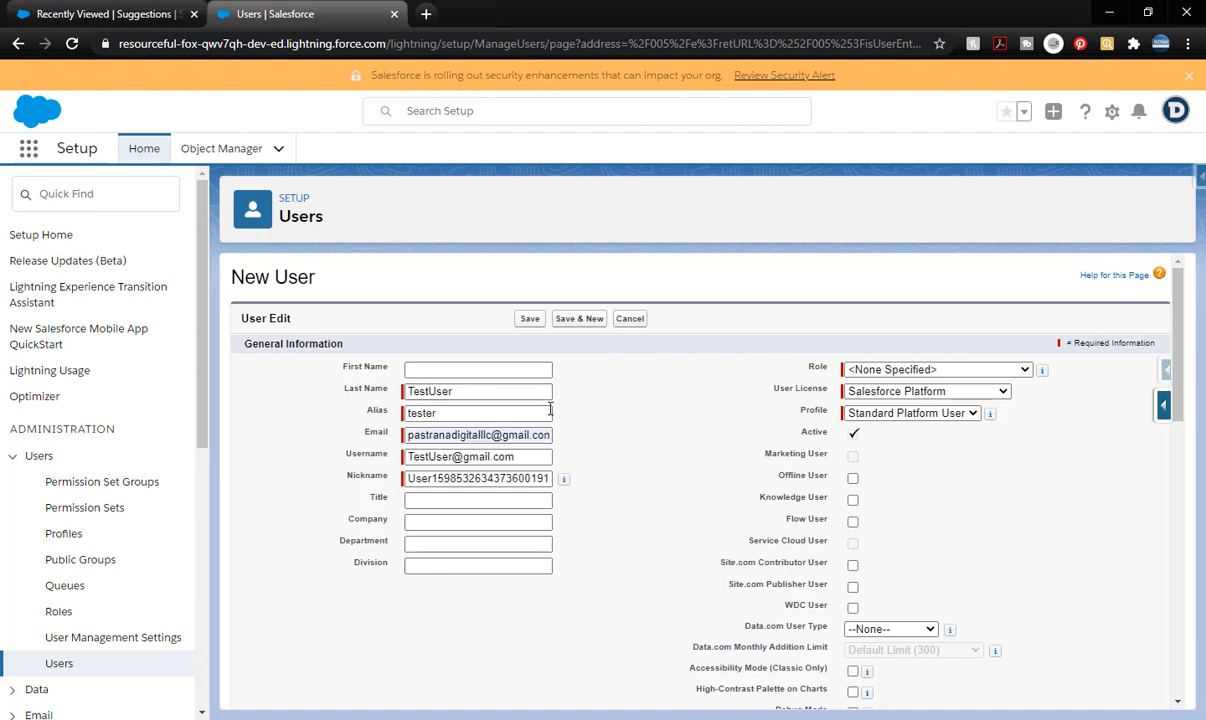
# Save the TestUser record with alias tester, email, username and nickname filled in
pyautogui.click(529, 318)
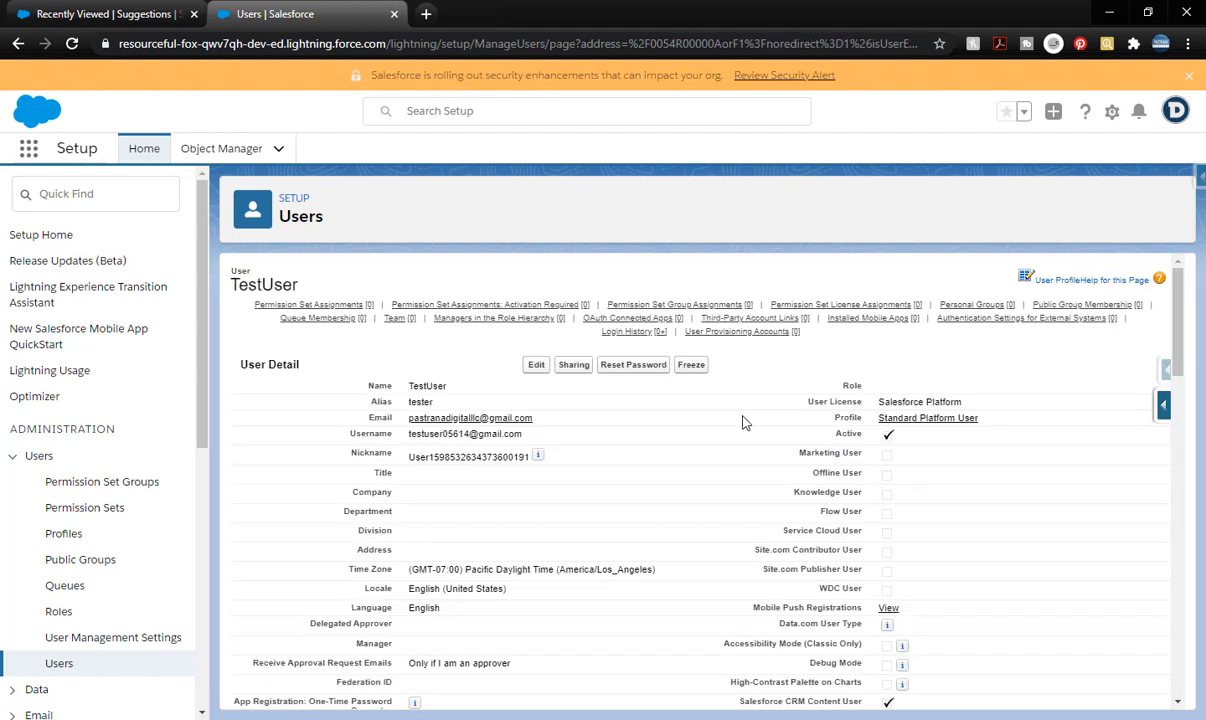
pyautogui.moveTo(632, 370)
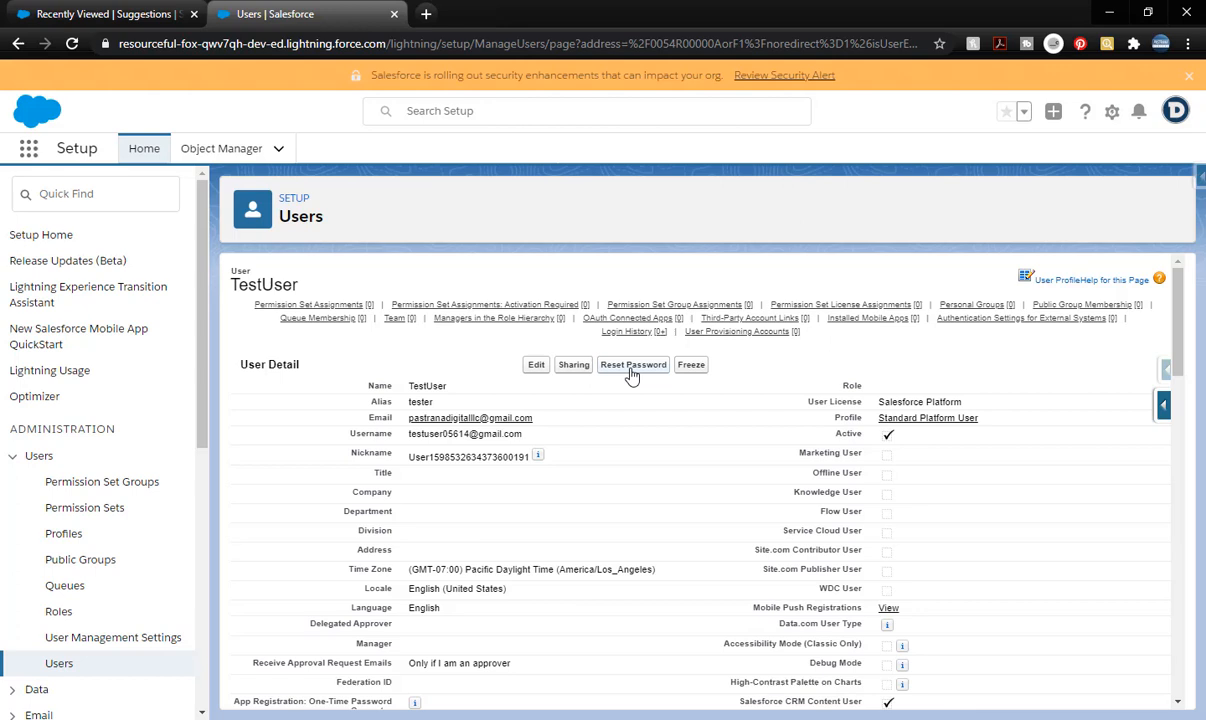
pyautogui.moveTo(633, 373)
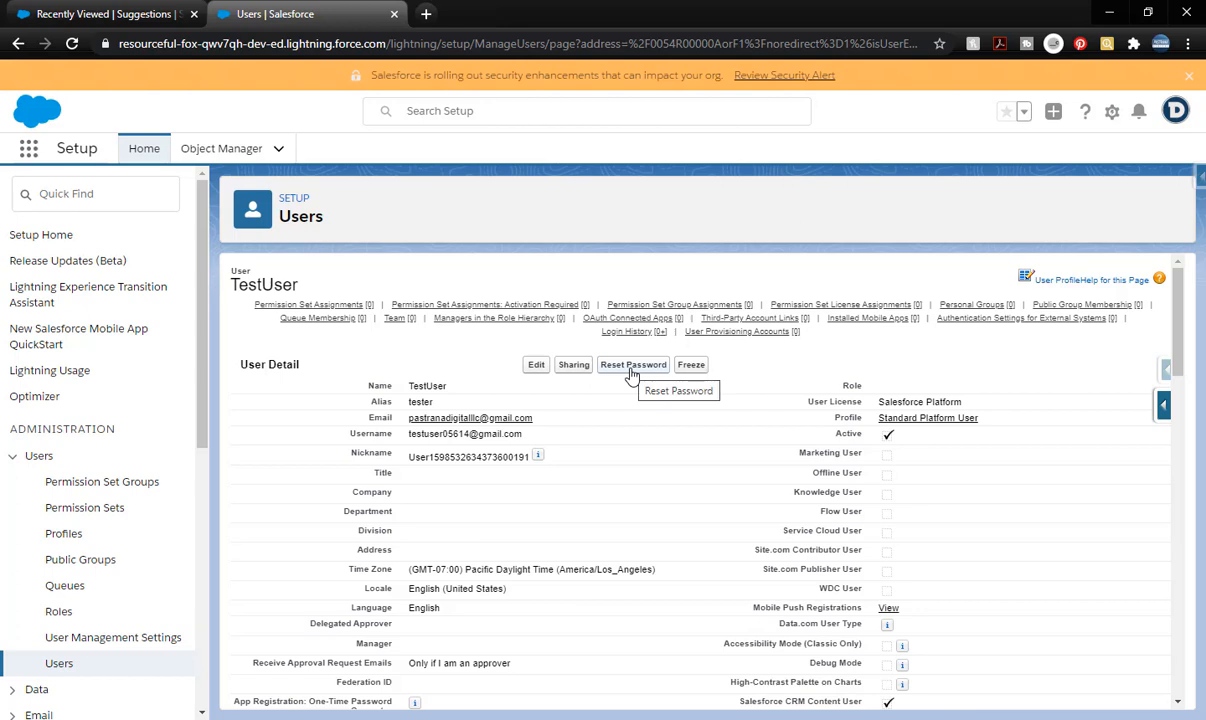
# Reset TestUser's password so a reset email arrives in Gmail
pyautogui.click(633, 364)
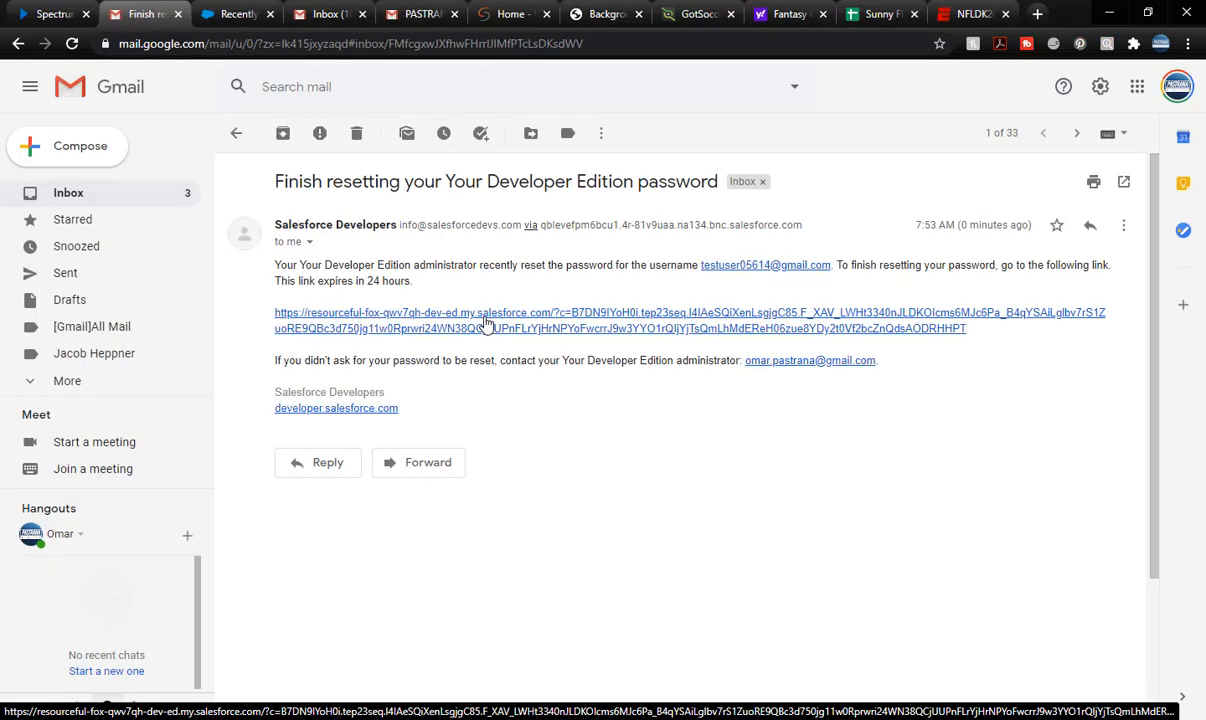
# Copy the password reset link from the email and open a new incognito Chrome window
pyautogui.rightClick(485, 320)
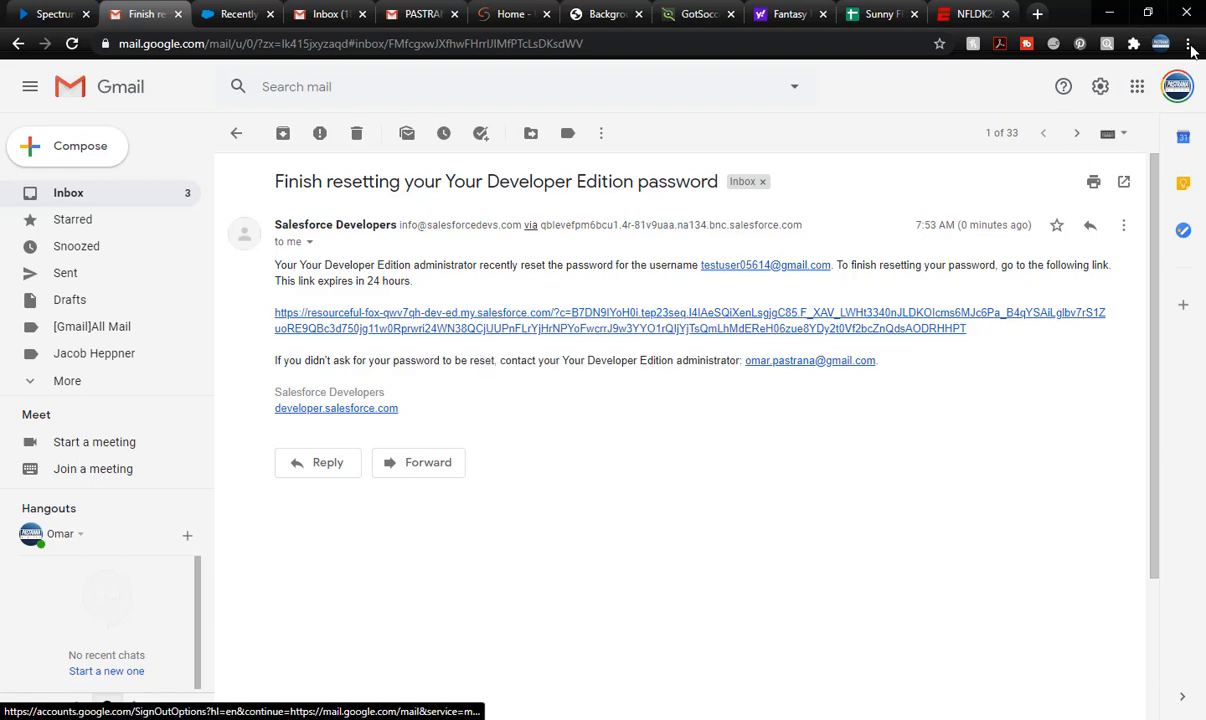
pyautogui.click(1191, 43)
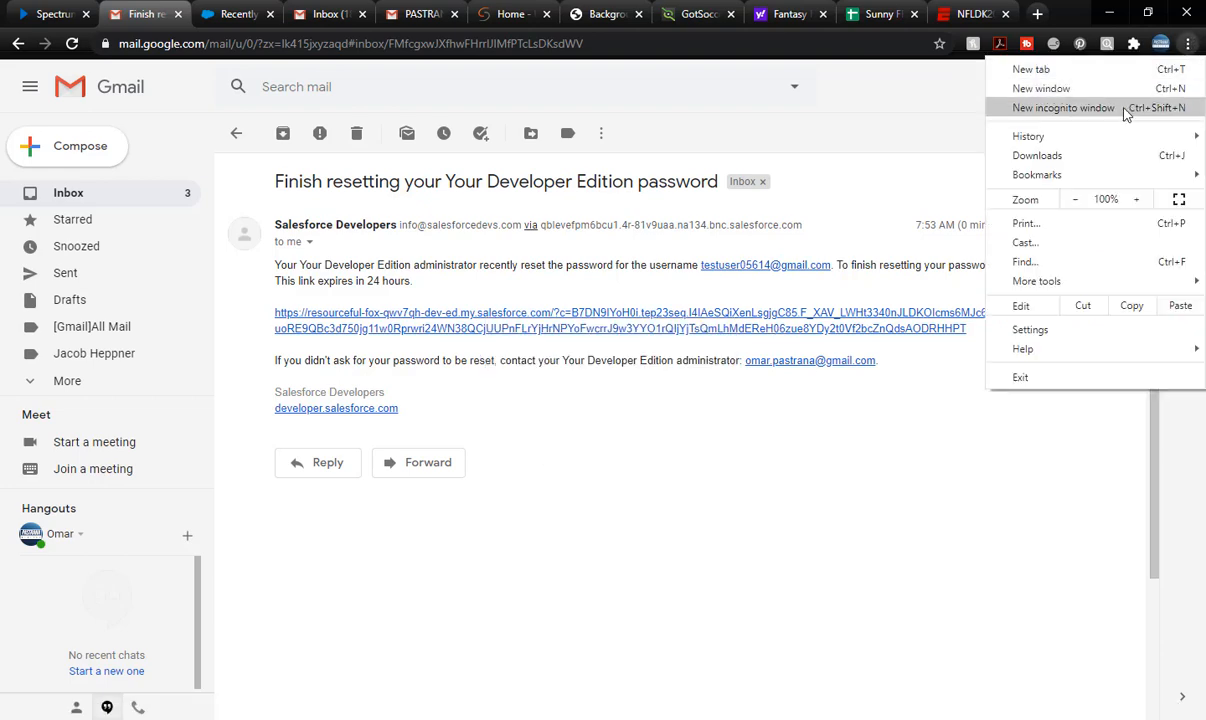
pyautogui.click(1063, 104)
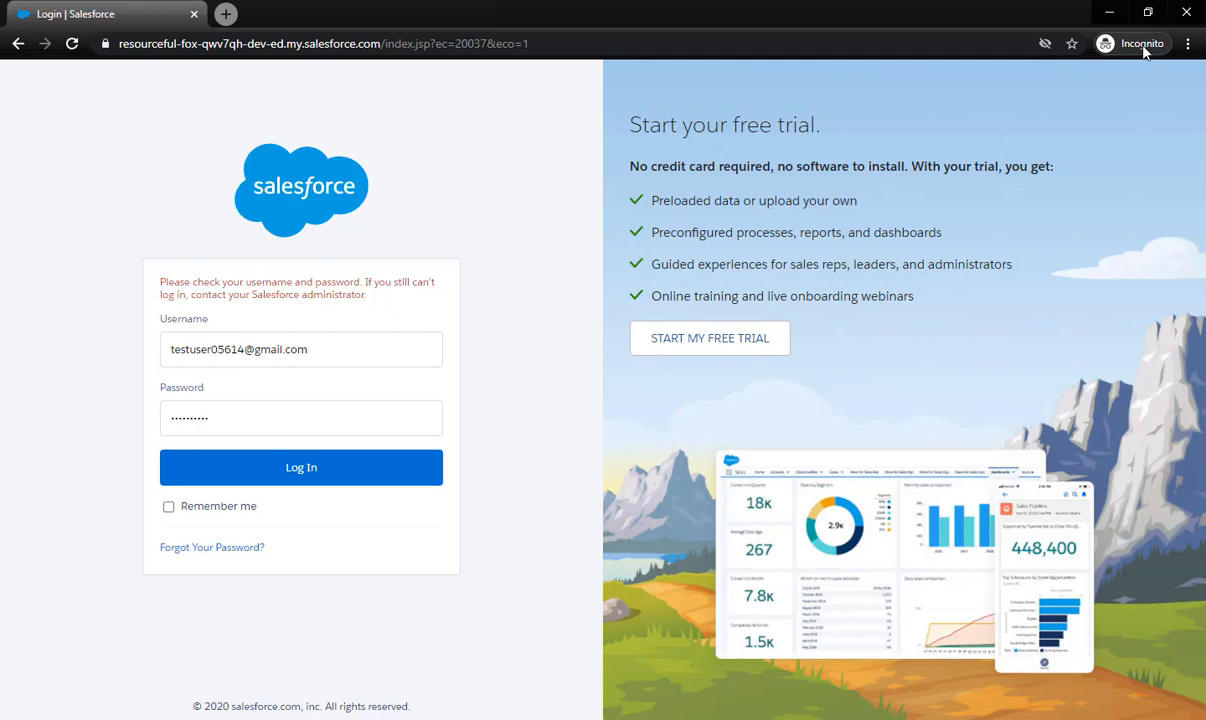
# Log in as TestUser in the incognito window and enter the verification code
pyautogui.click(1188, 44)
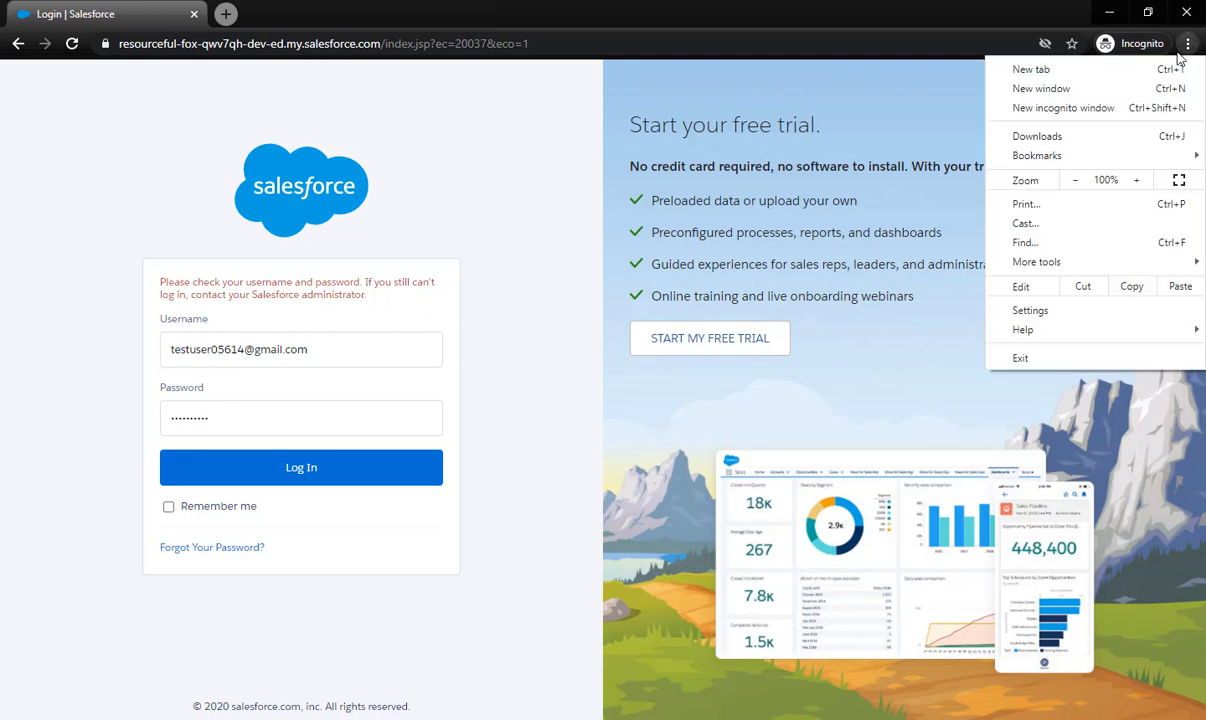
pyautogui.moveTo(942, 110)
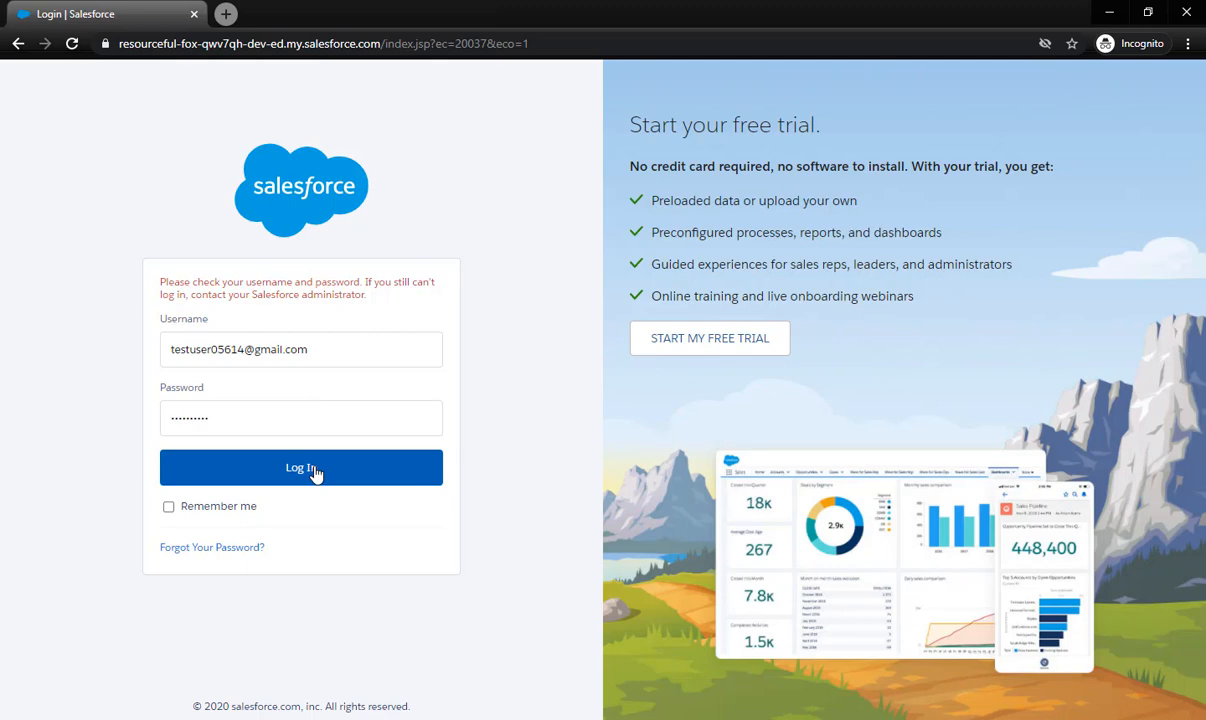
pyautogui.click(300, 467)
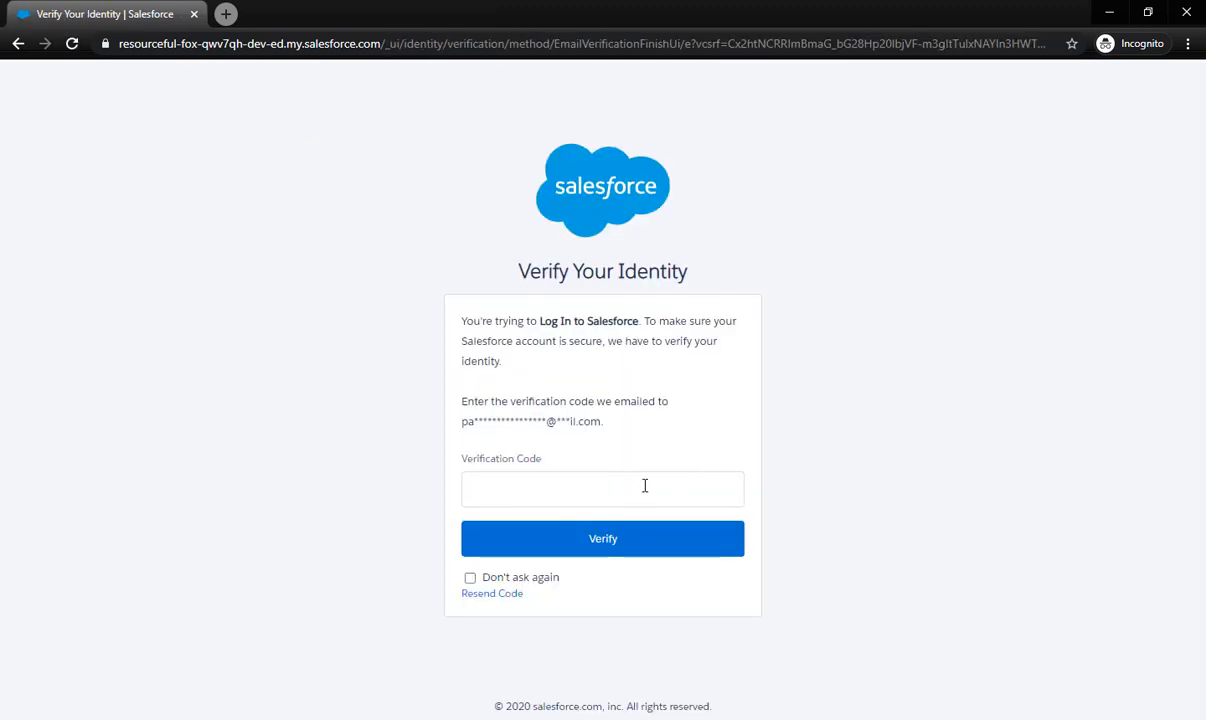
pyautogui.click(603, 538)
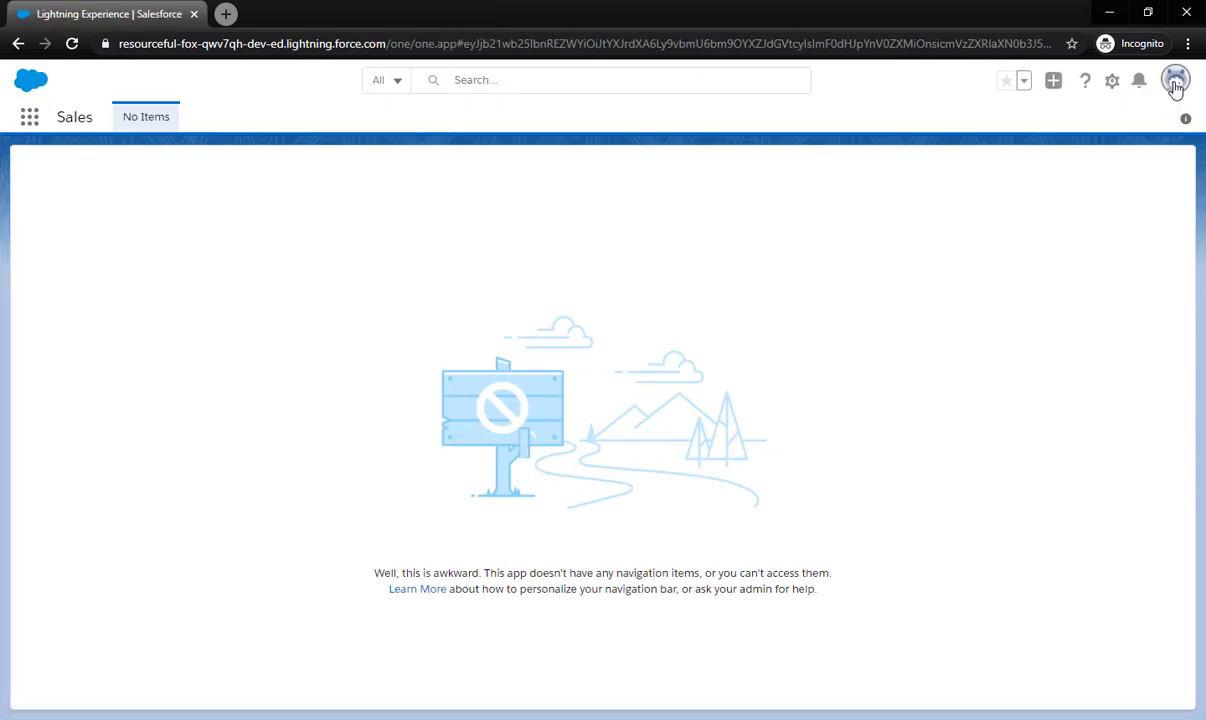
pyautogui.click(1179, 78)
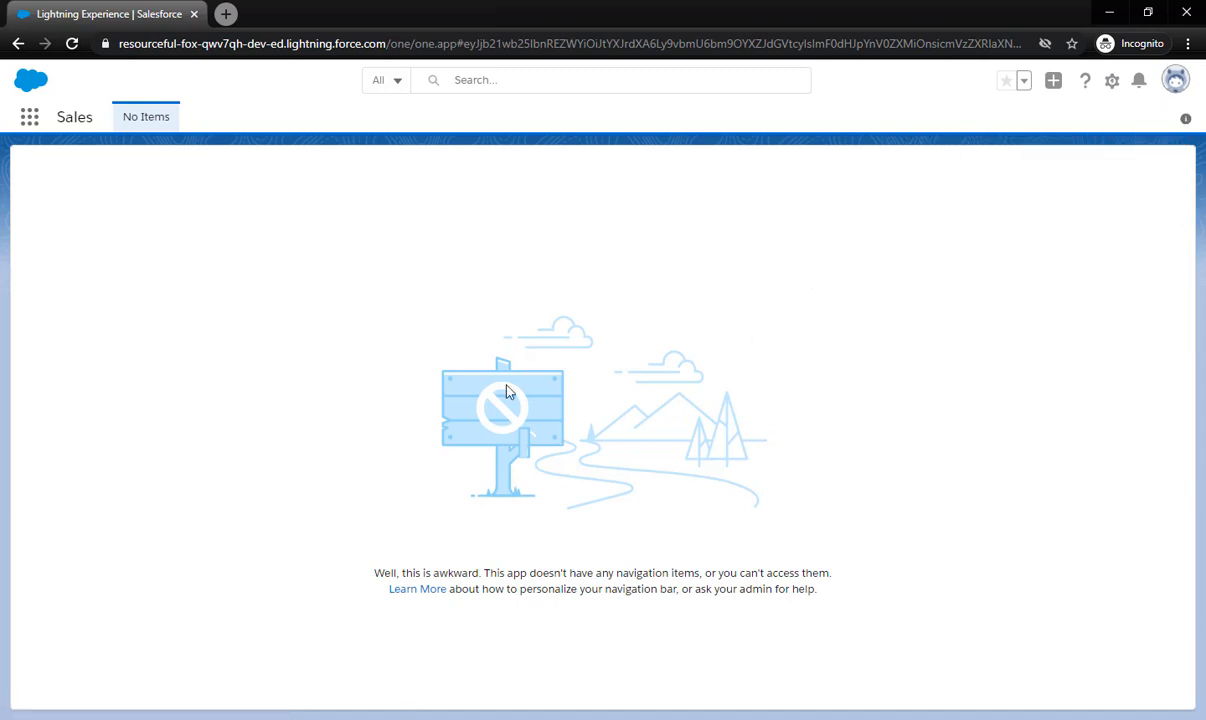
pyautogui.moveTo(640, 444)
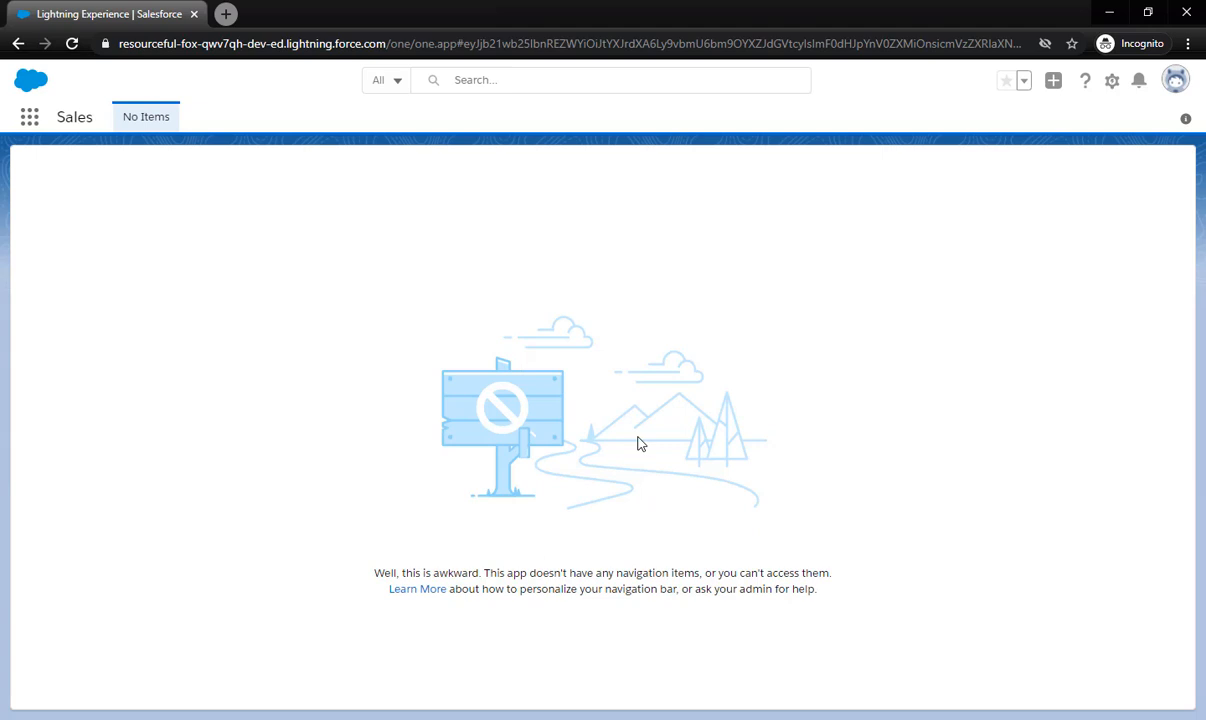
pyautogui.moveTo(122, 146)
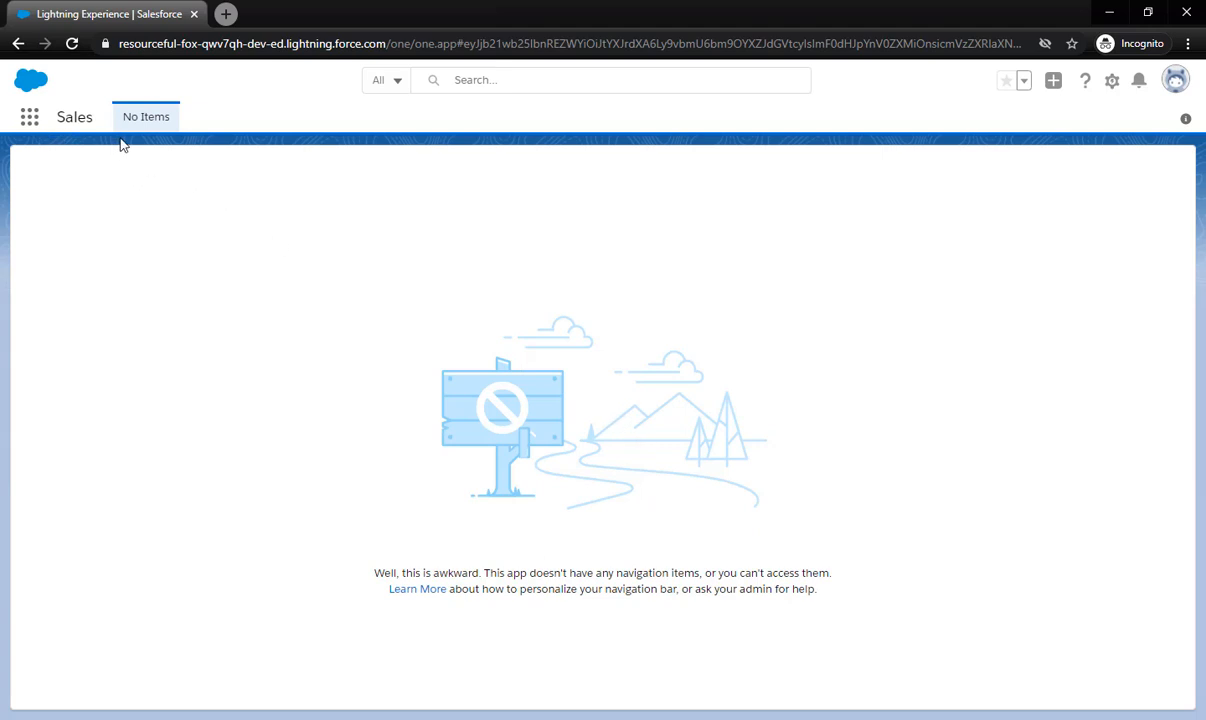
pyautogui.moveTo(711, 347)
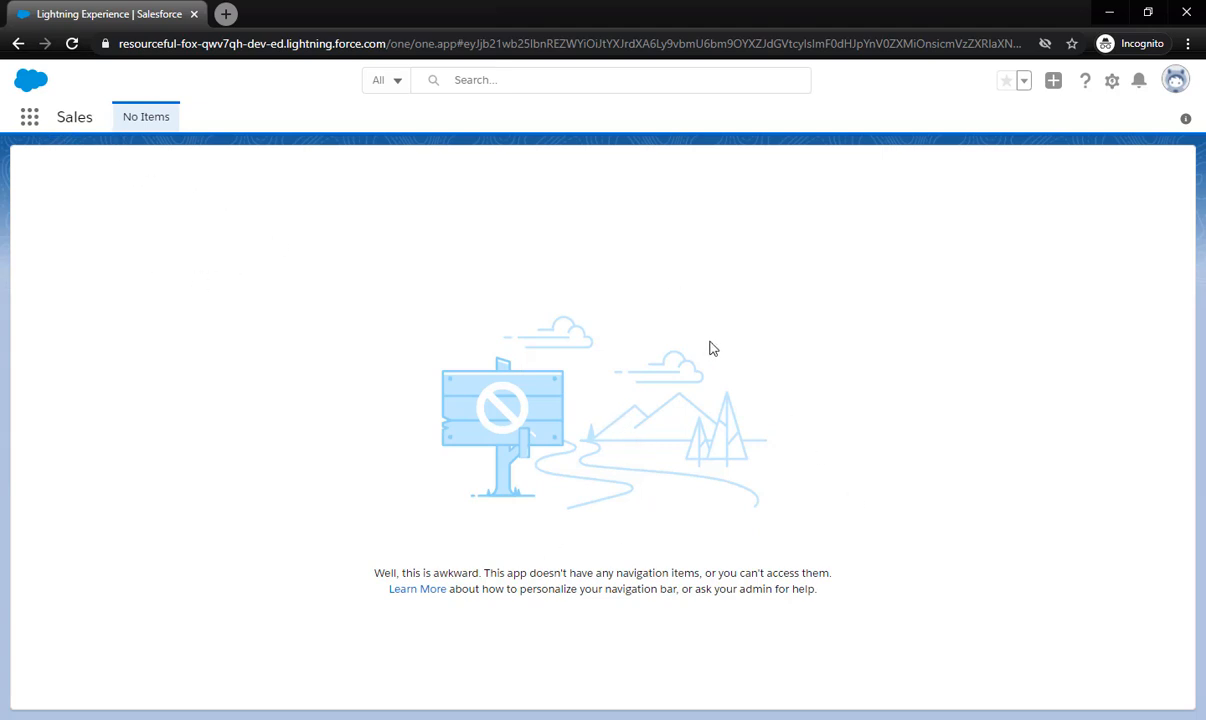
pyautogui.moveTo(700, 331)
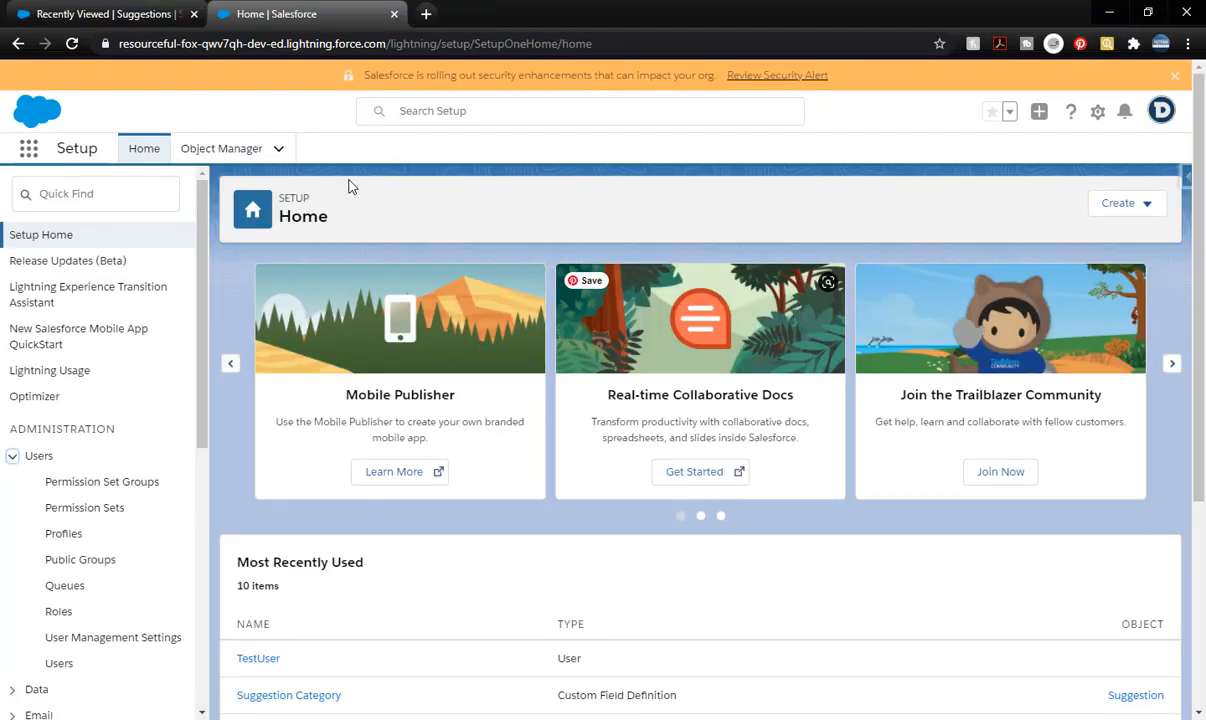
pyautogui.moveTo(218, 471)
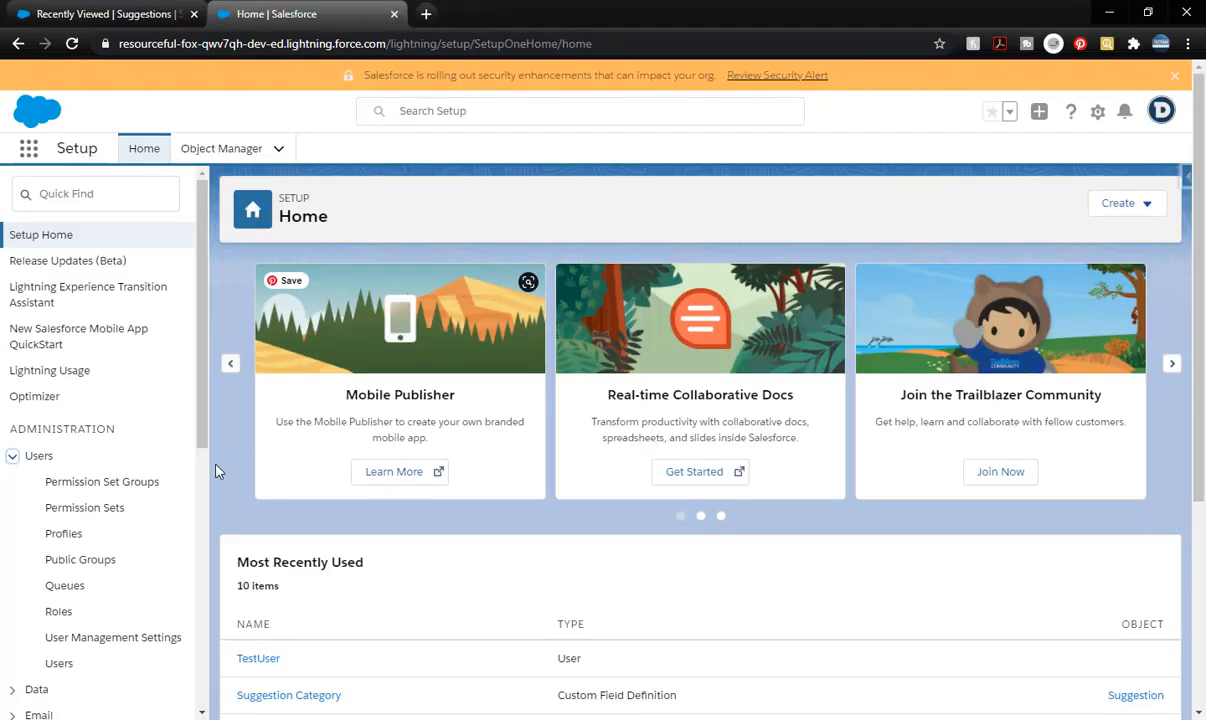
# Switch back to the admin's Setup and open Users > Permission Sets
pyautogui.click(1162, 112)
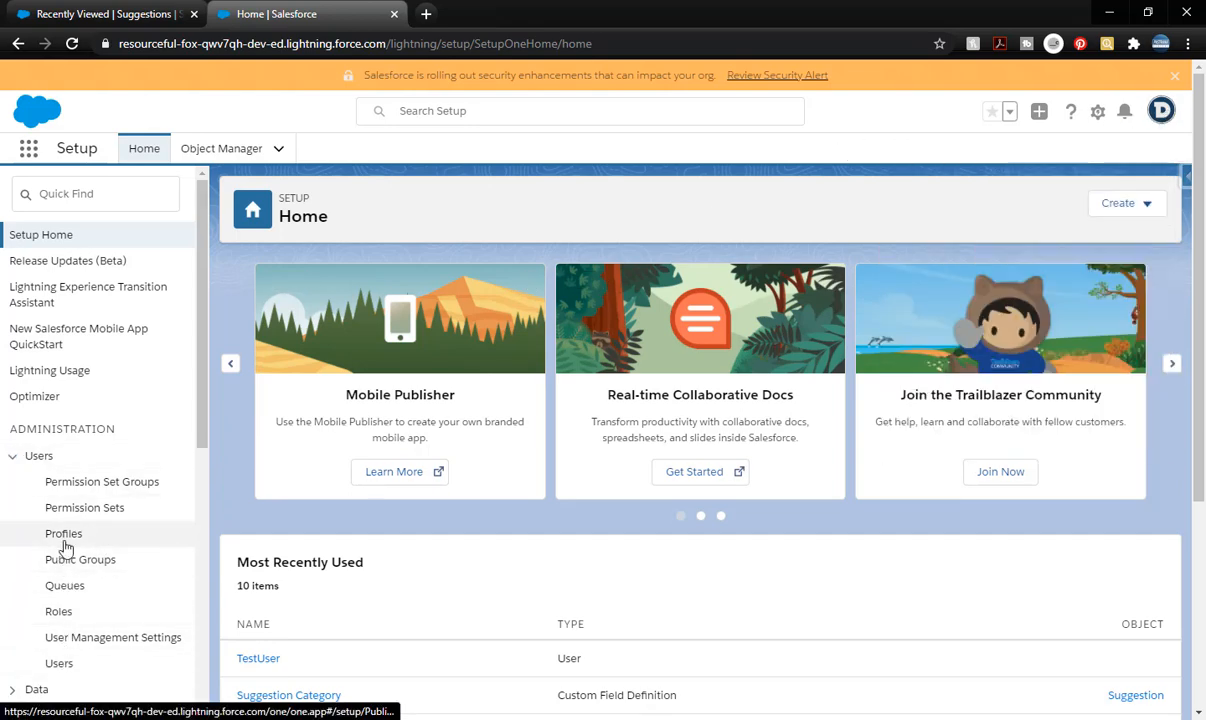
pyautogui.click(84, 508)
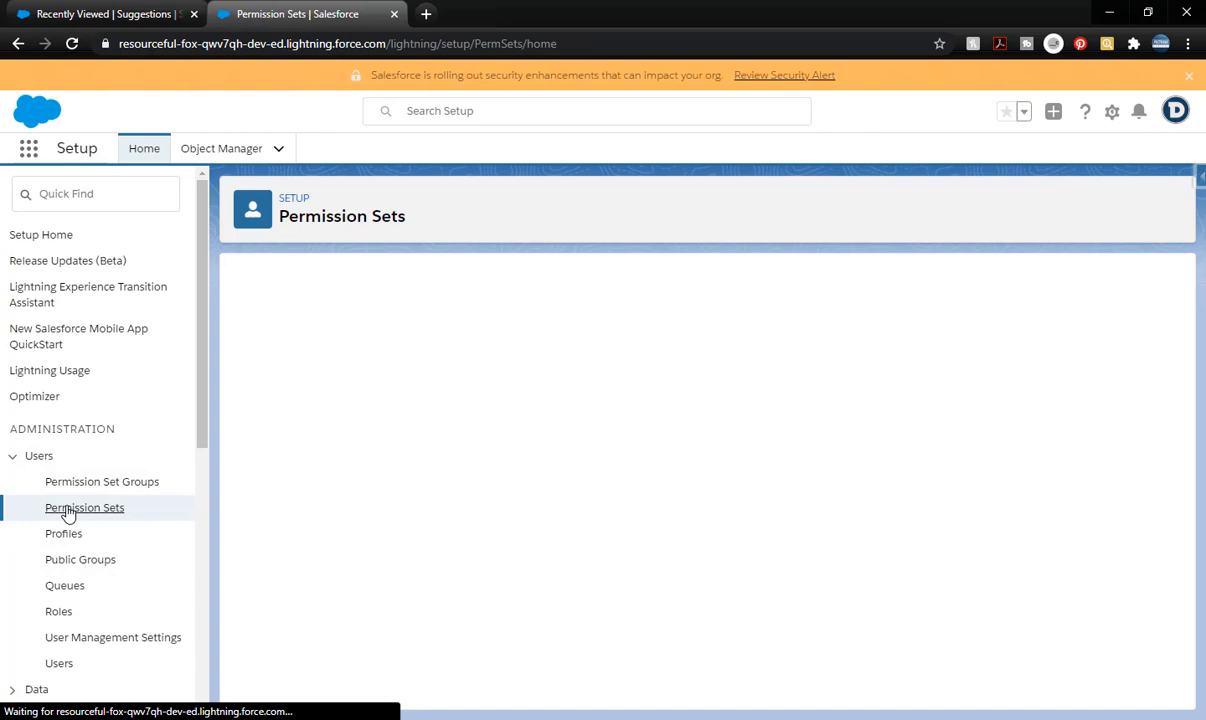
pyautogui.click(84, 508)
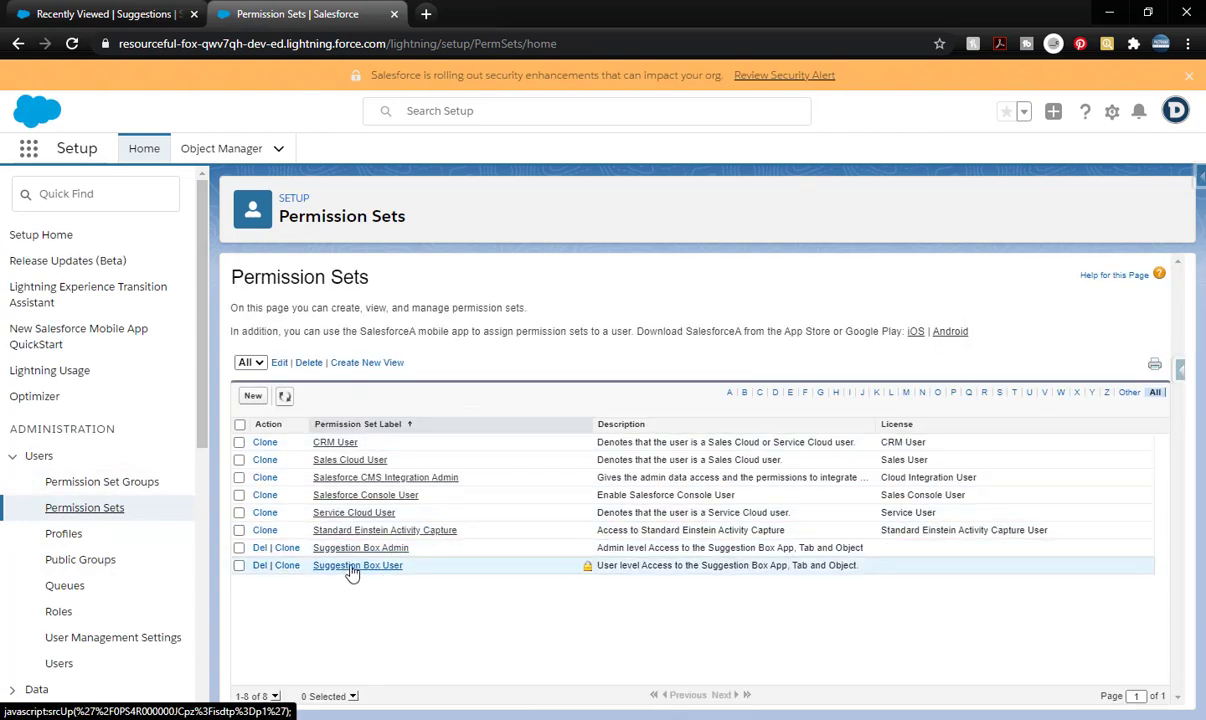
# Through Manage Assignments, add TestUser to the Suggestion Box User permission set
pyautogui.click(357, 565)
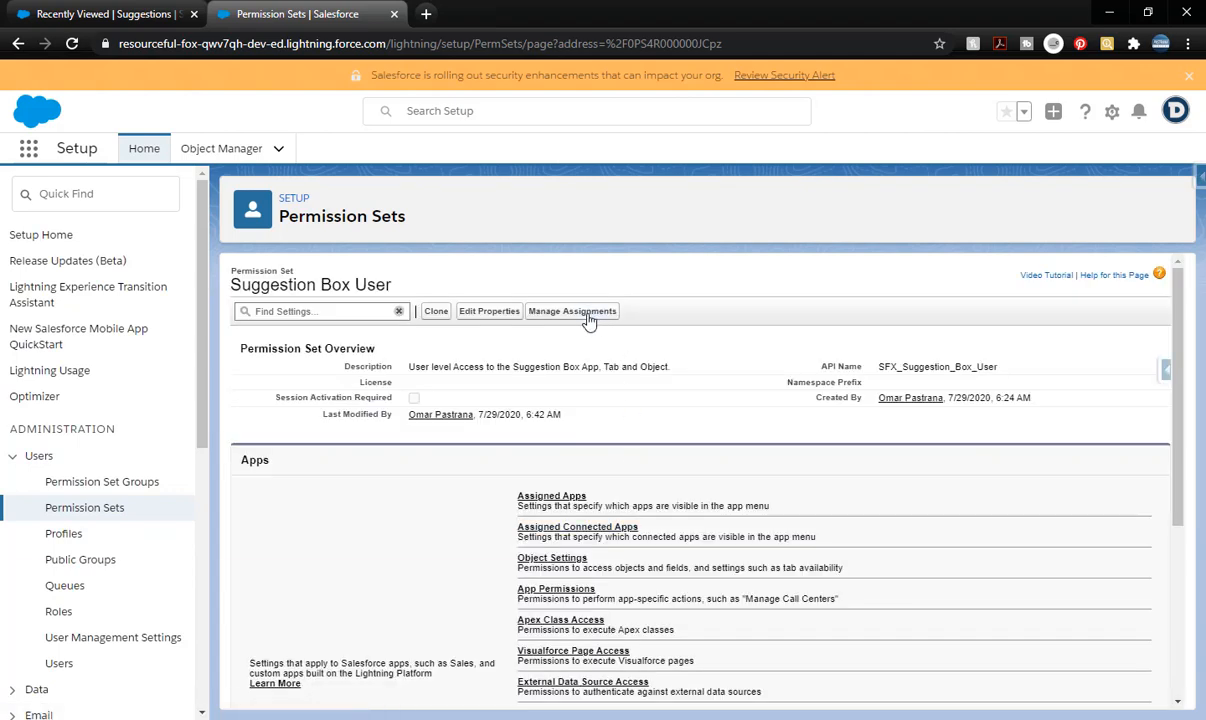
pyautogui.click(572, 311)
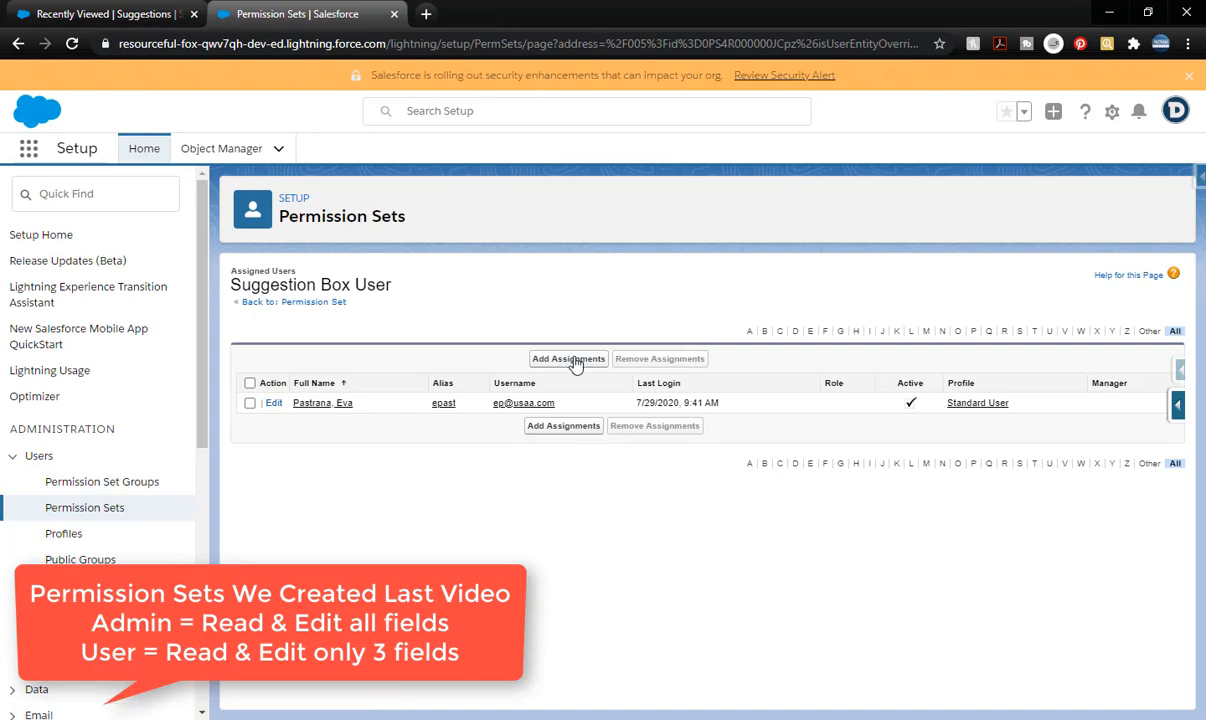
pyautogui.moveTo(576, 362)
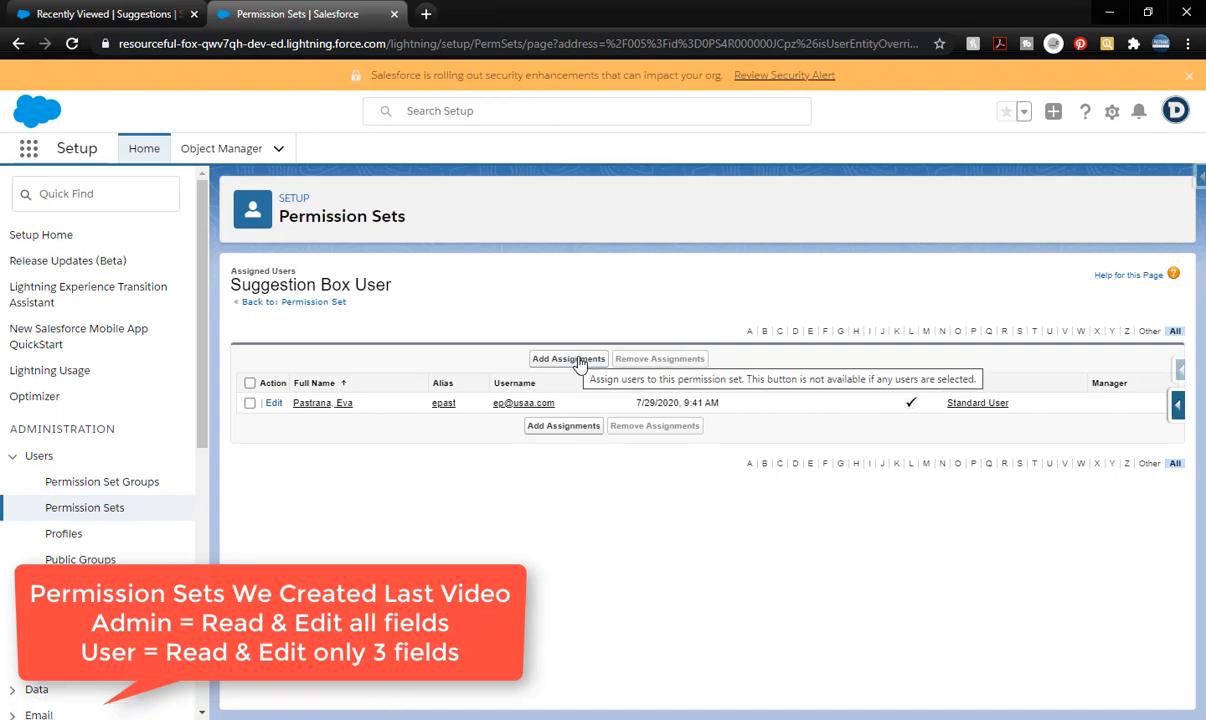
pyautogui.click(568, 358)
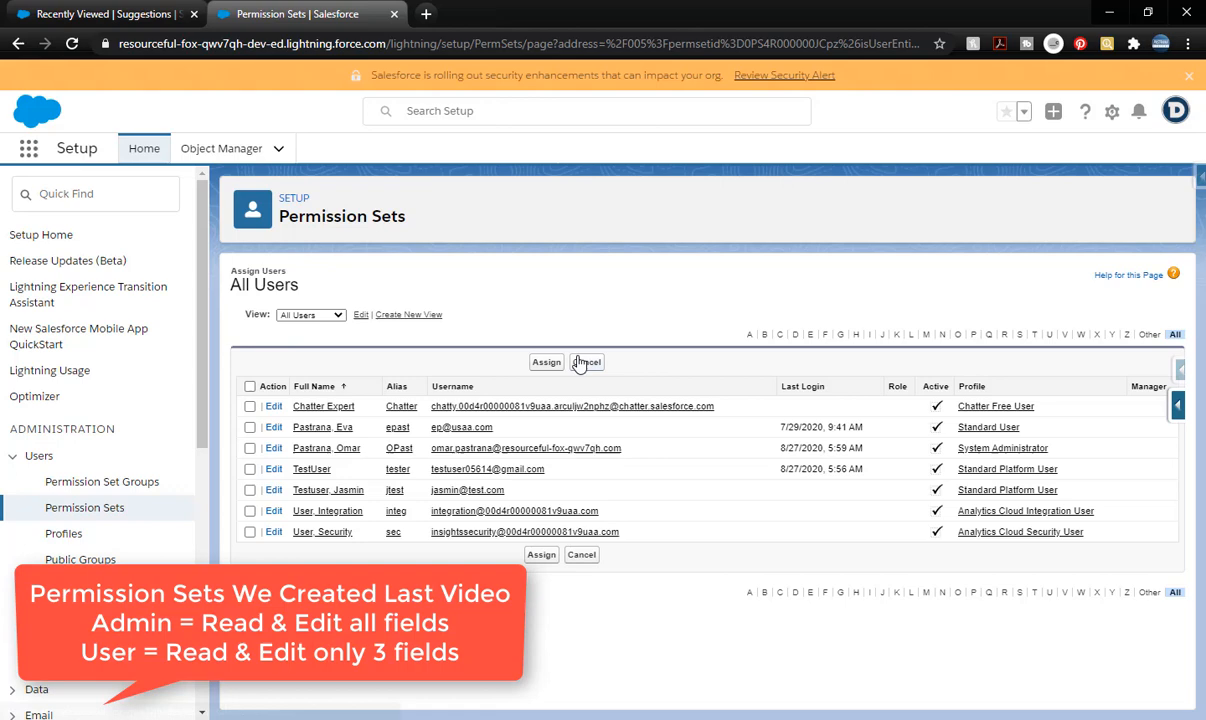
pyautogui.click(250, 469)
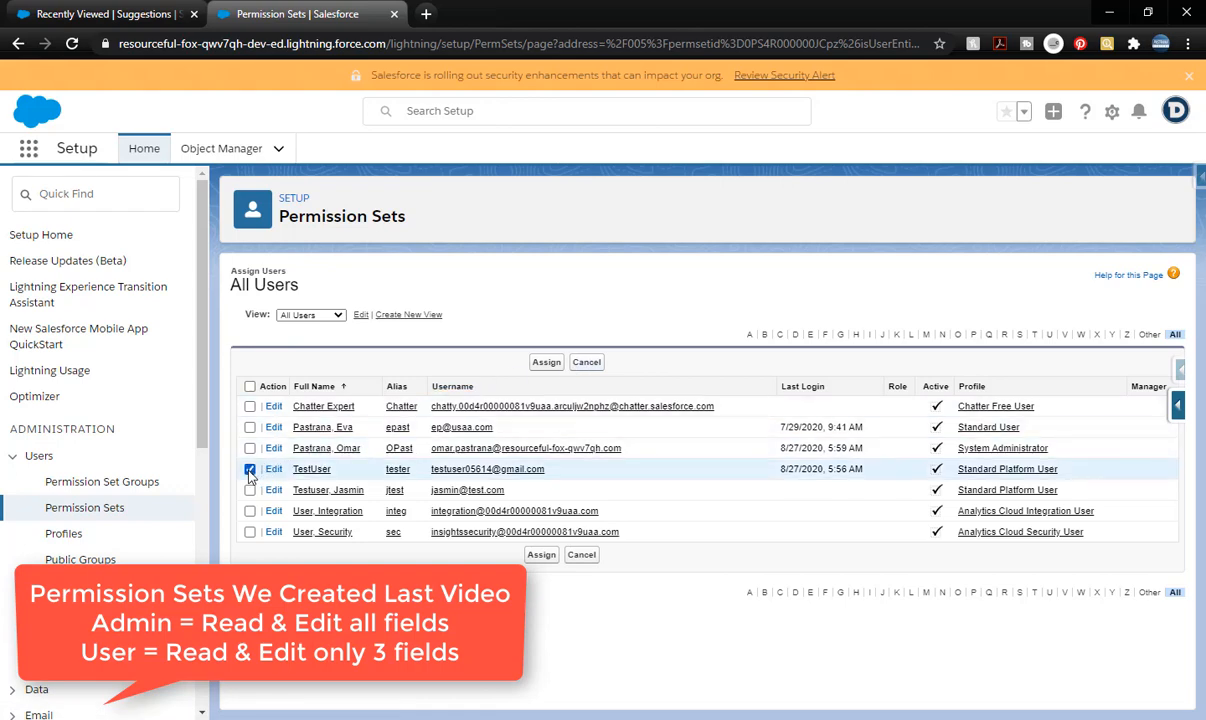
pyautogui.click(546, 362)
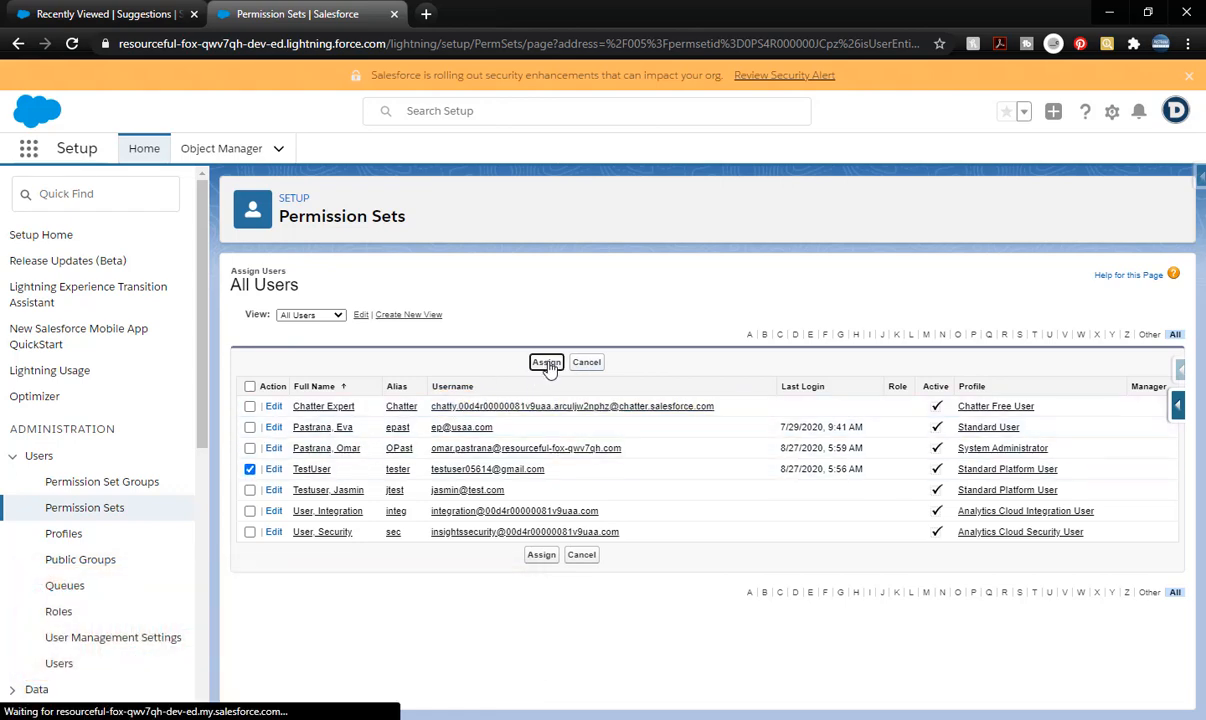
pyautogui.click(545, 363)
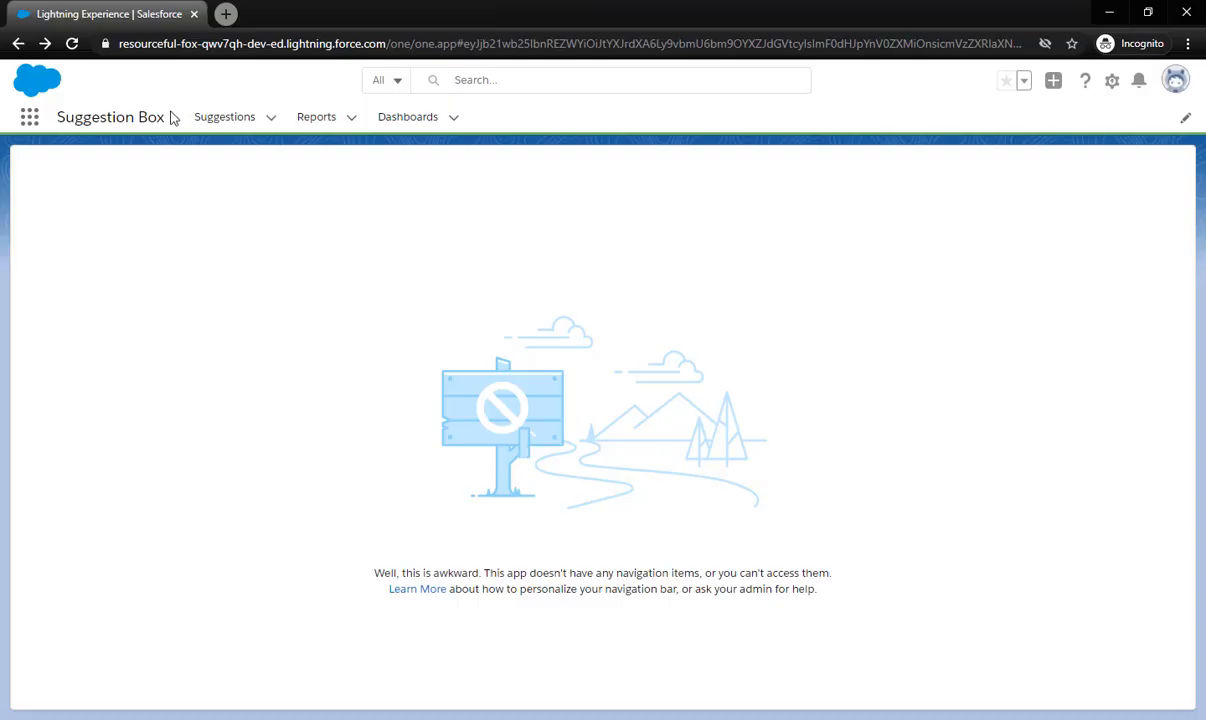
# As TestUser, open the Suggestions tab and start a new suggestion record
pyautogui.click(224, 116)
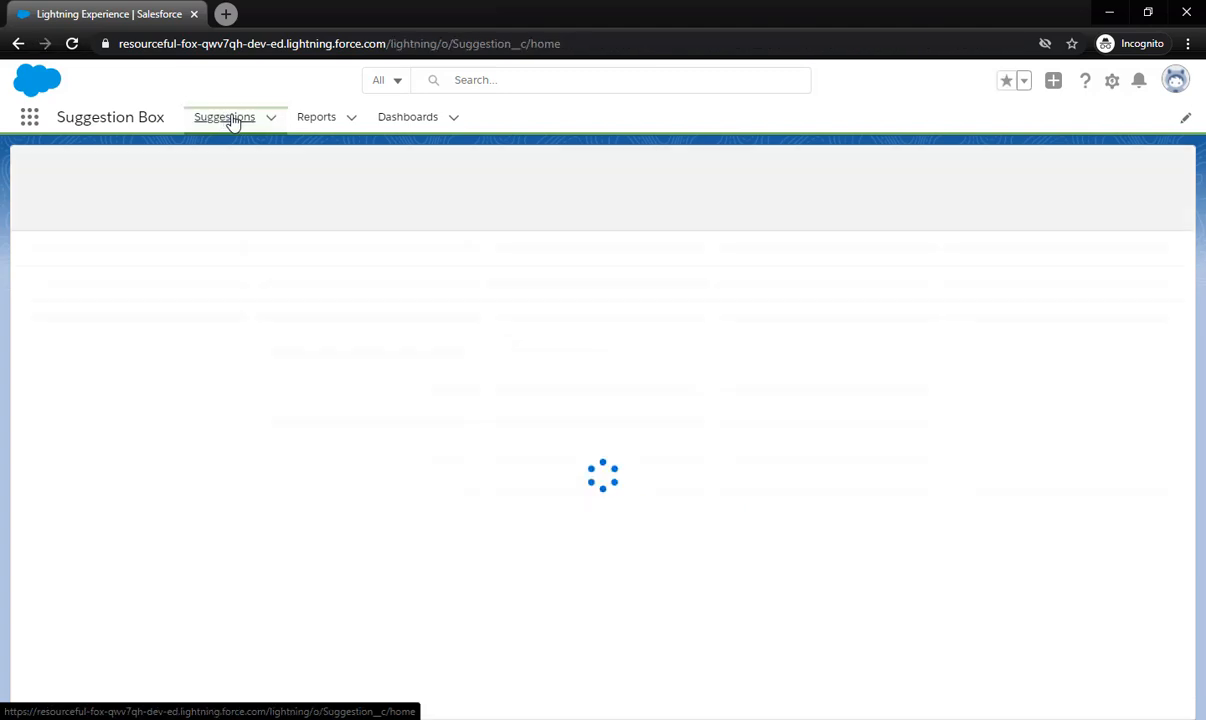
pyautogui.click(224, 117)
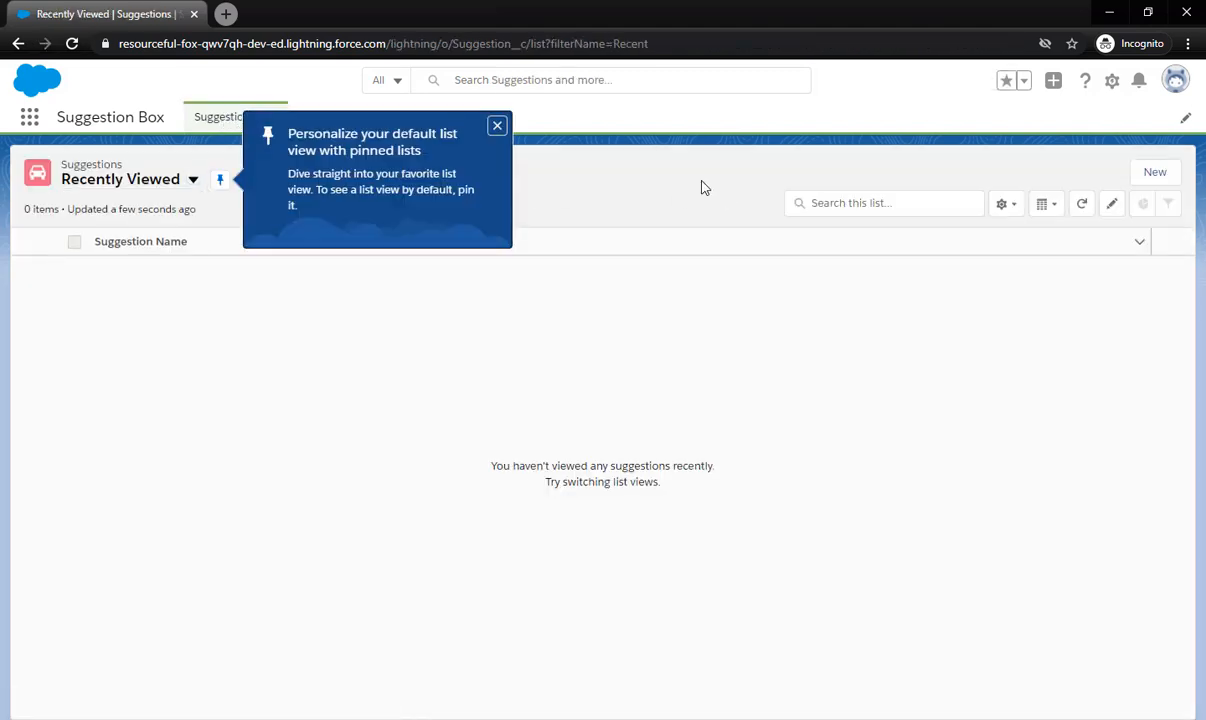
pyautogui.click(1154, 171)
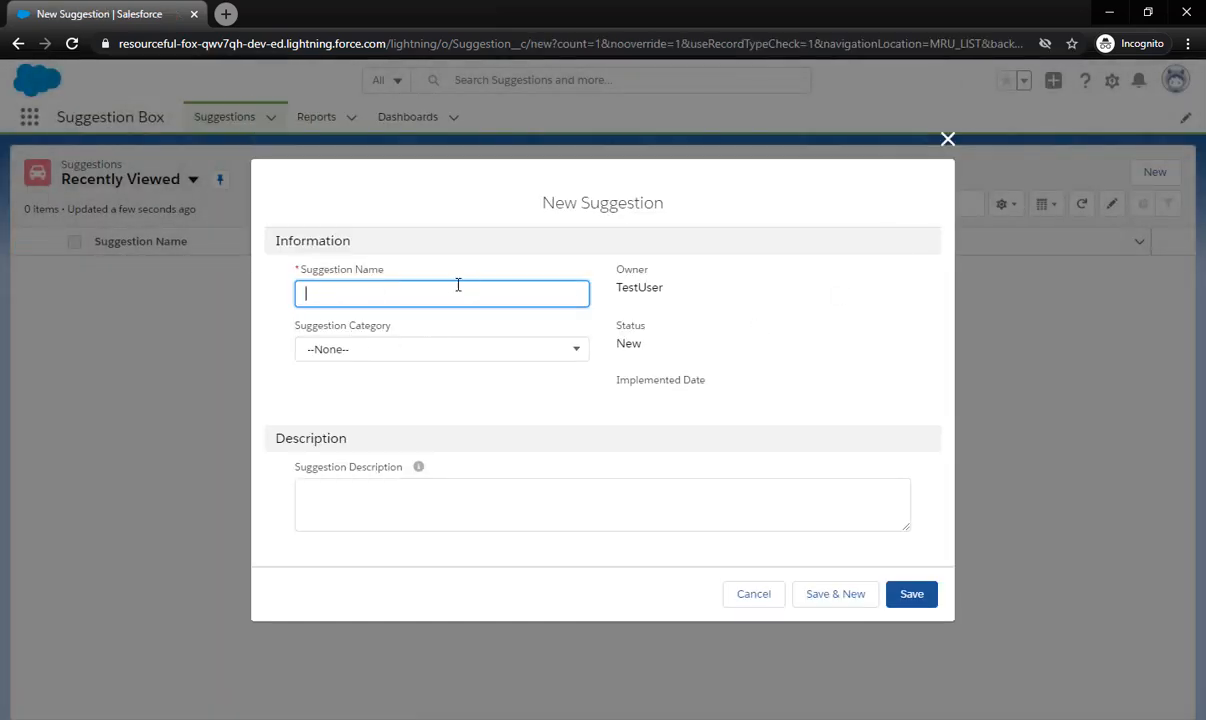
# Enter name 'Fritos are awesome', category Kitchen Snacks, description 'just saying', and save
pyautogui.click(912, 594)
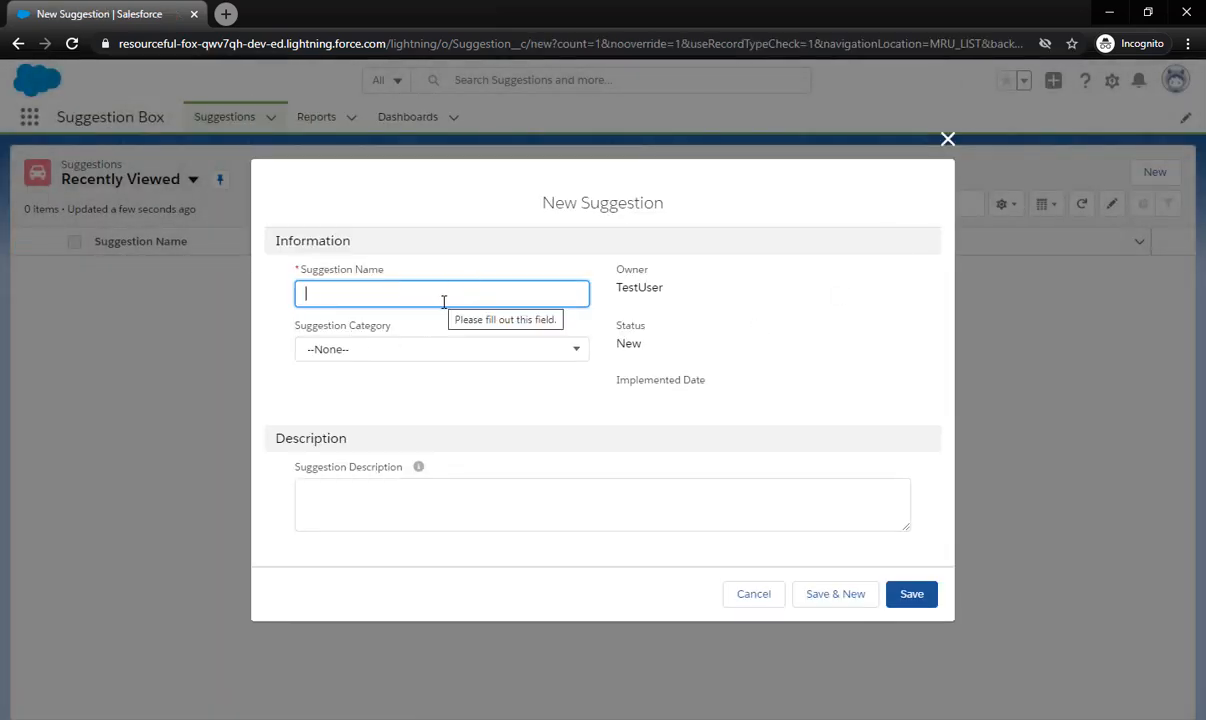
pyautogui.moveTo(517, 302)
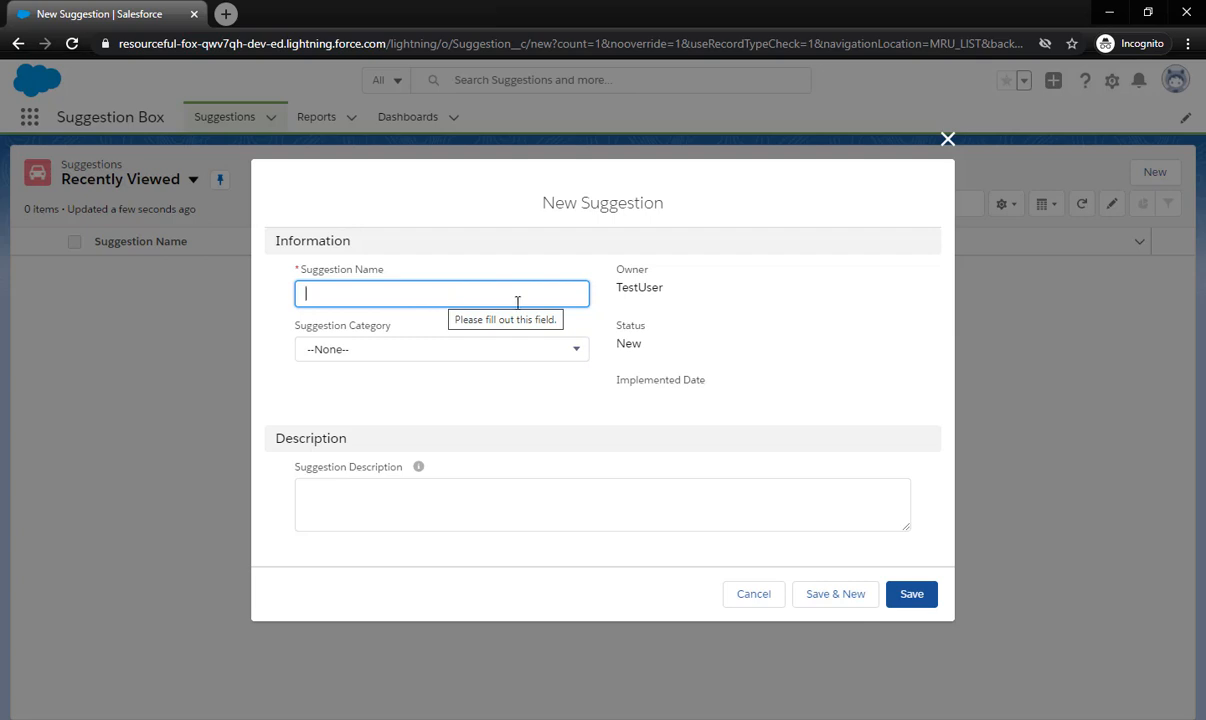
pyautogui.moveTo(566, 340)
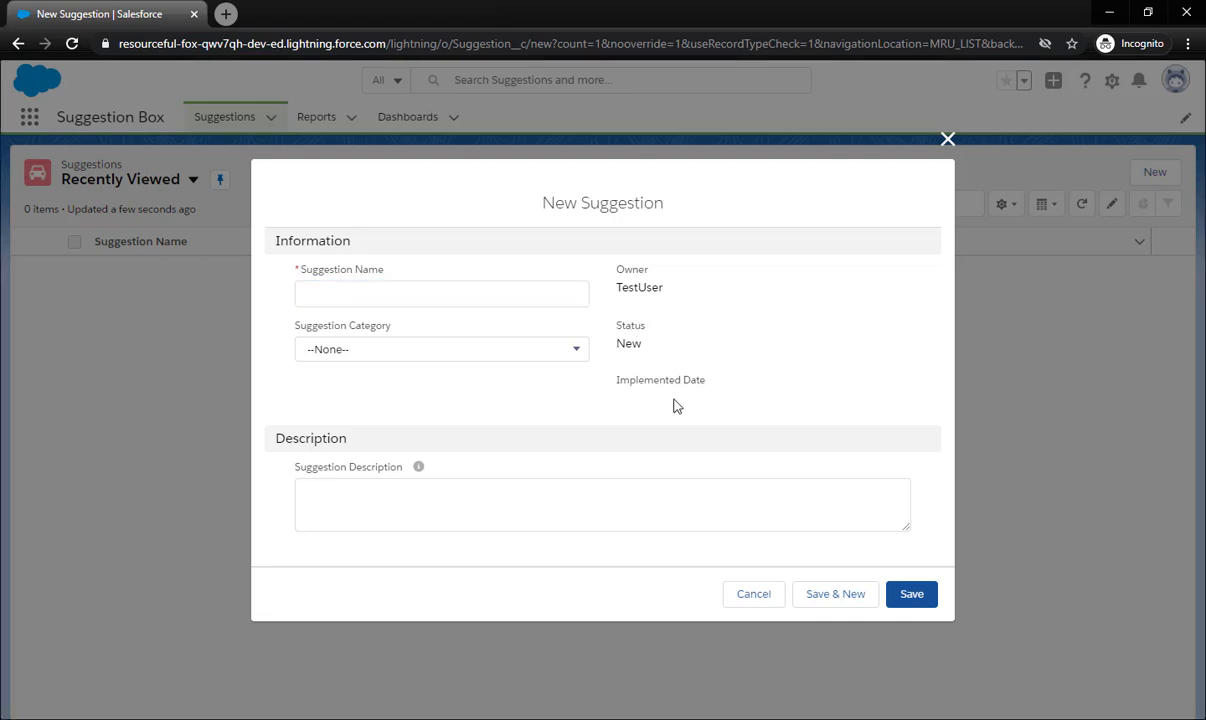
pyautogui.click(441, 293)
pyautogui.write('Fritos are awesome')
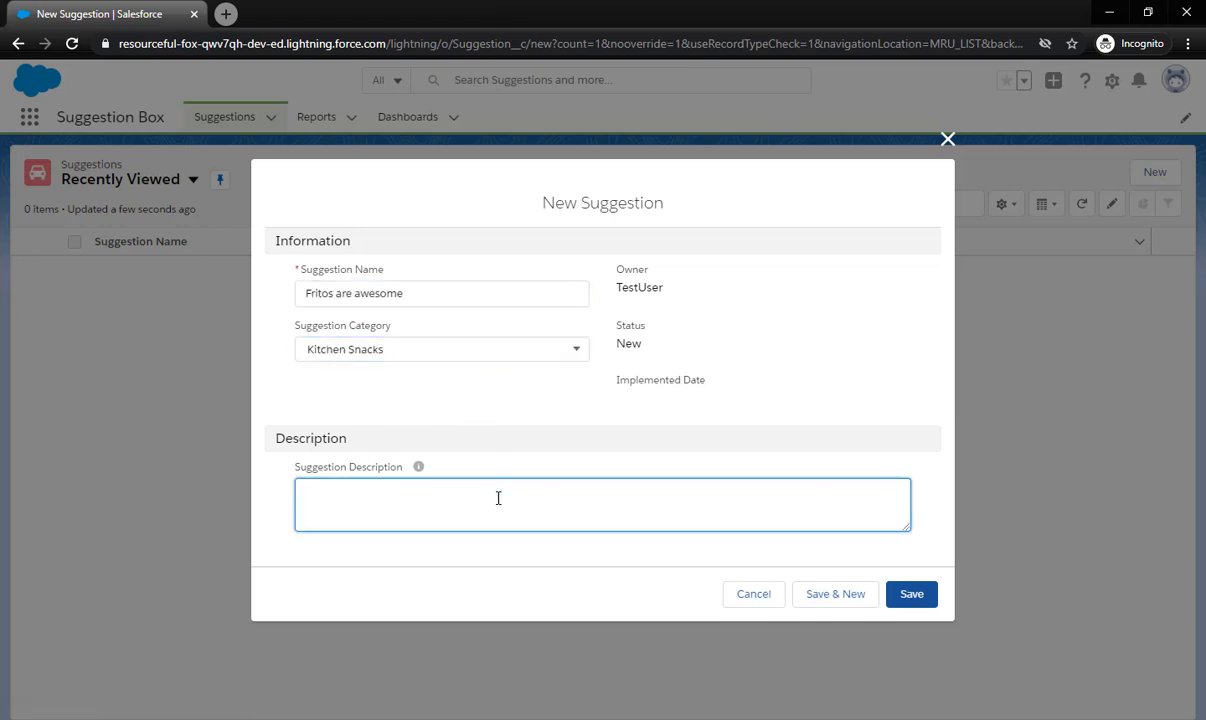
pyautogui.click(911, 594)
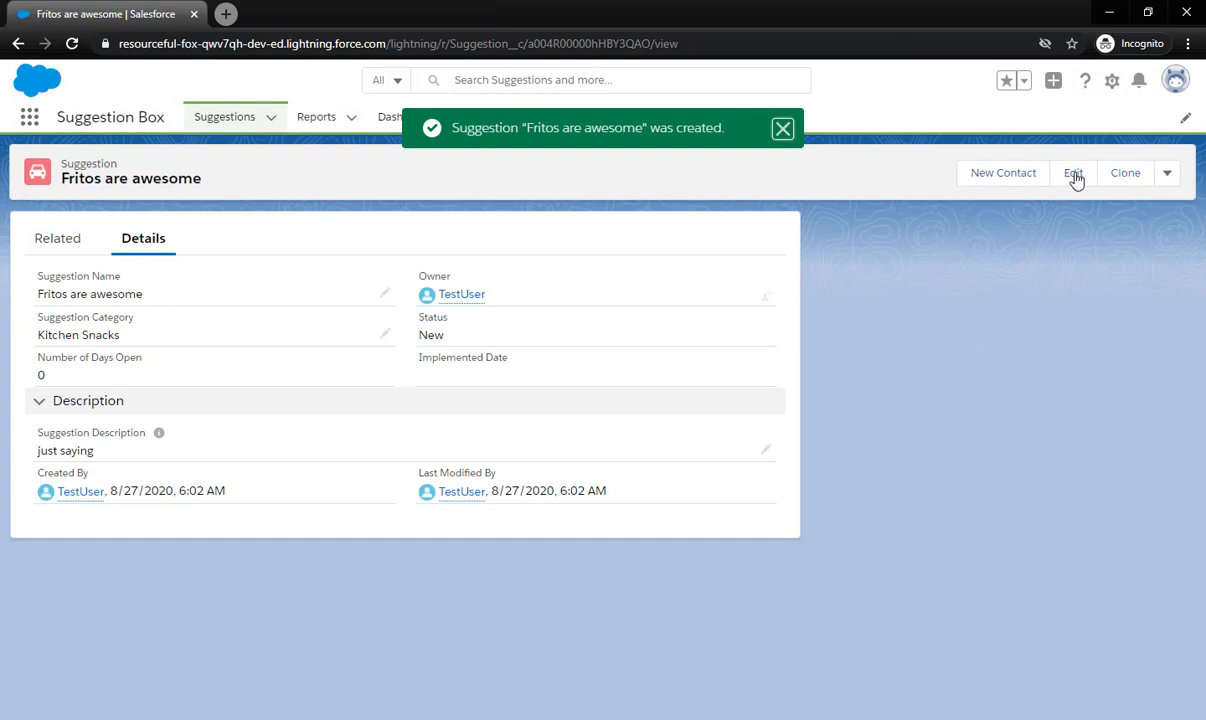
pyautogui.click(1166, 172)
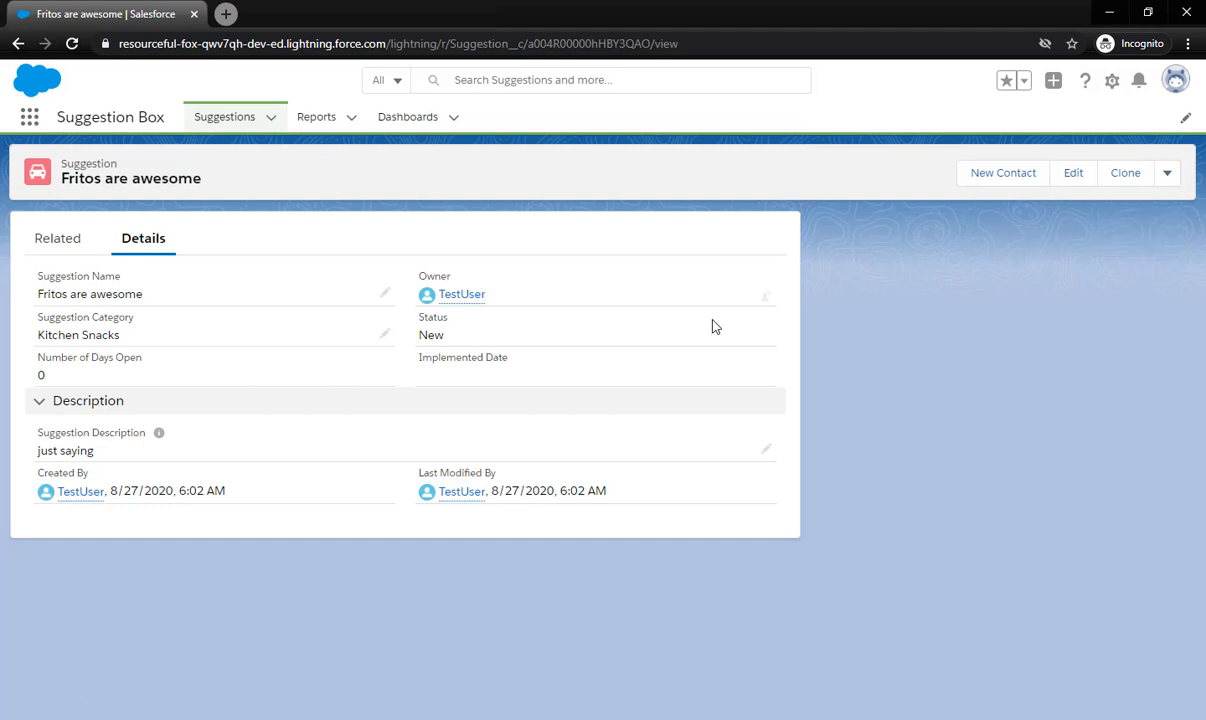
pyautogui.moveTo(382, 298)
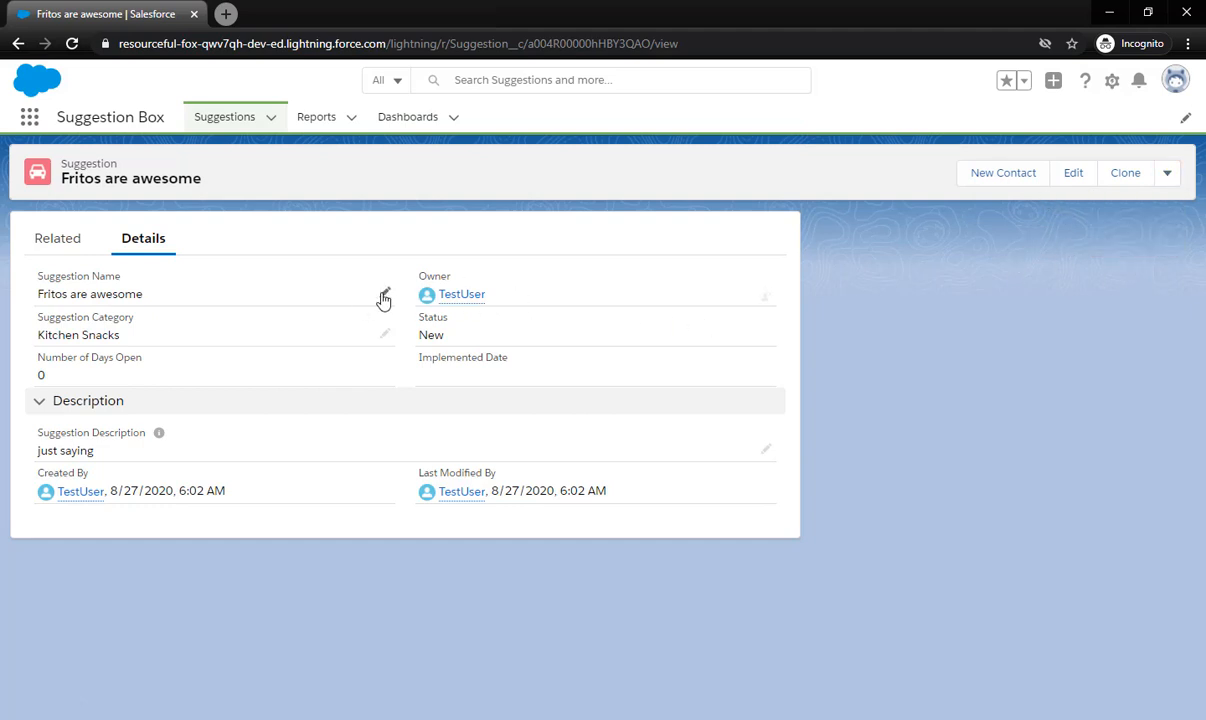
pyautogui.moveTo(778, 463)
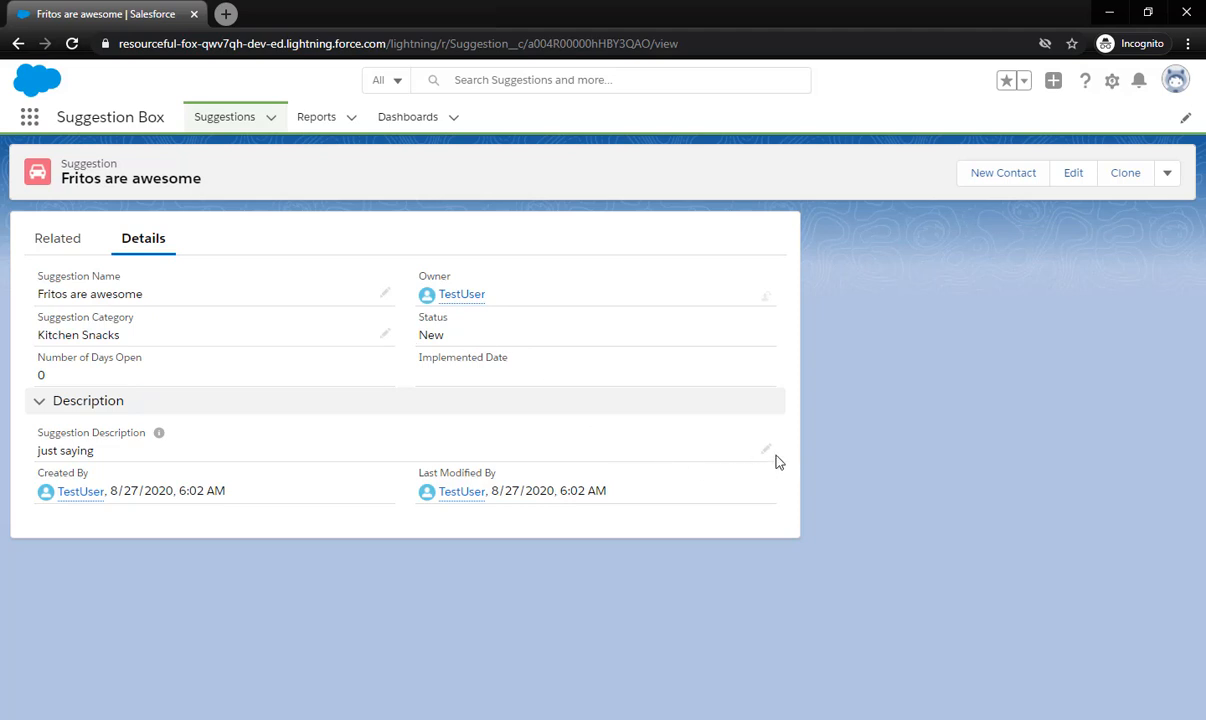
pyautogui.moveTo(196, 376)
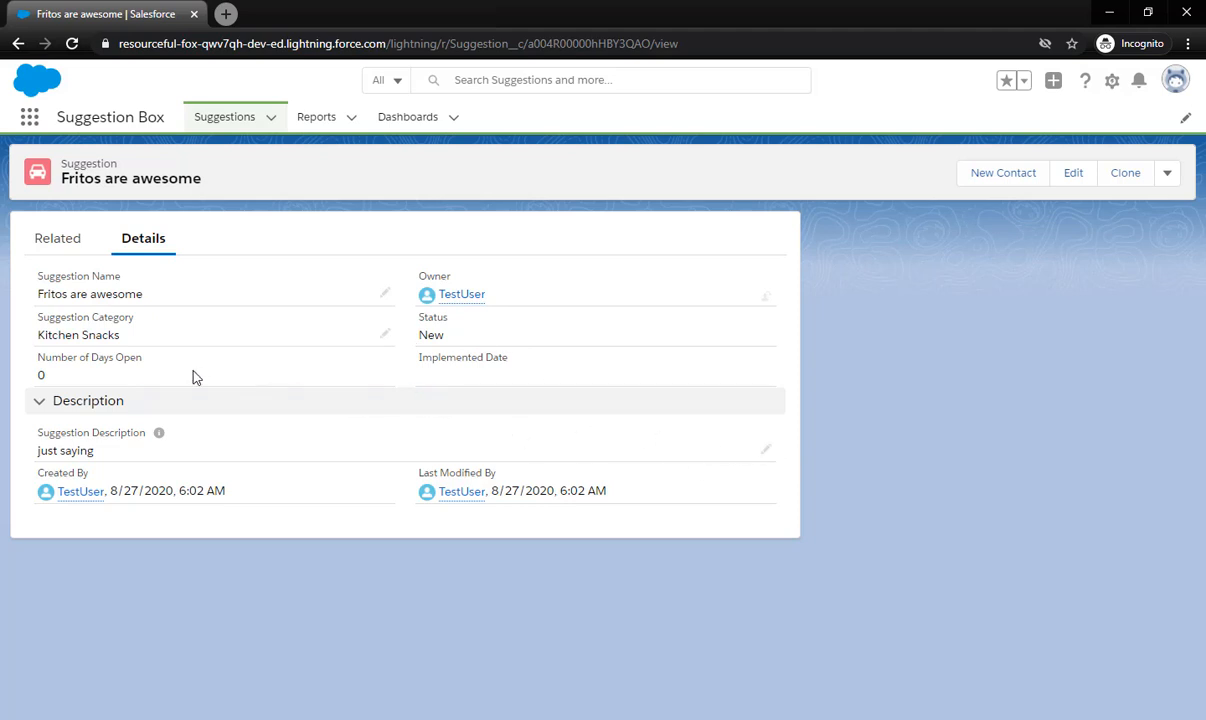
pyautogui.moveTo(640, 339)
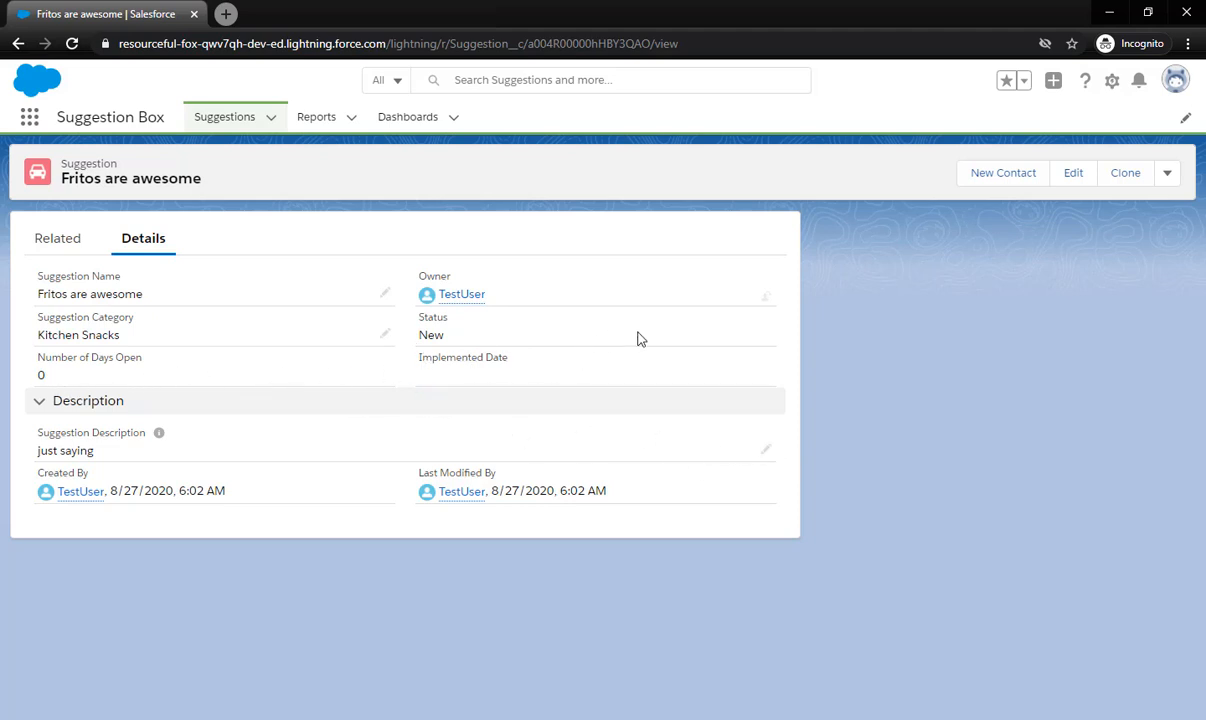
pyautogui.moveTo(517, 378)
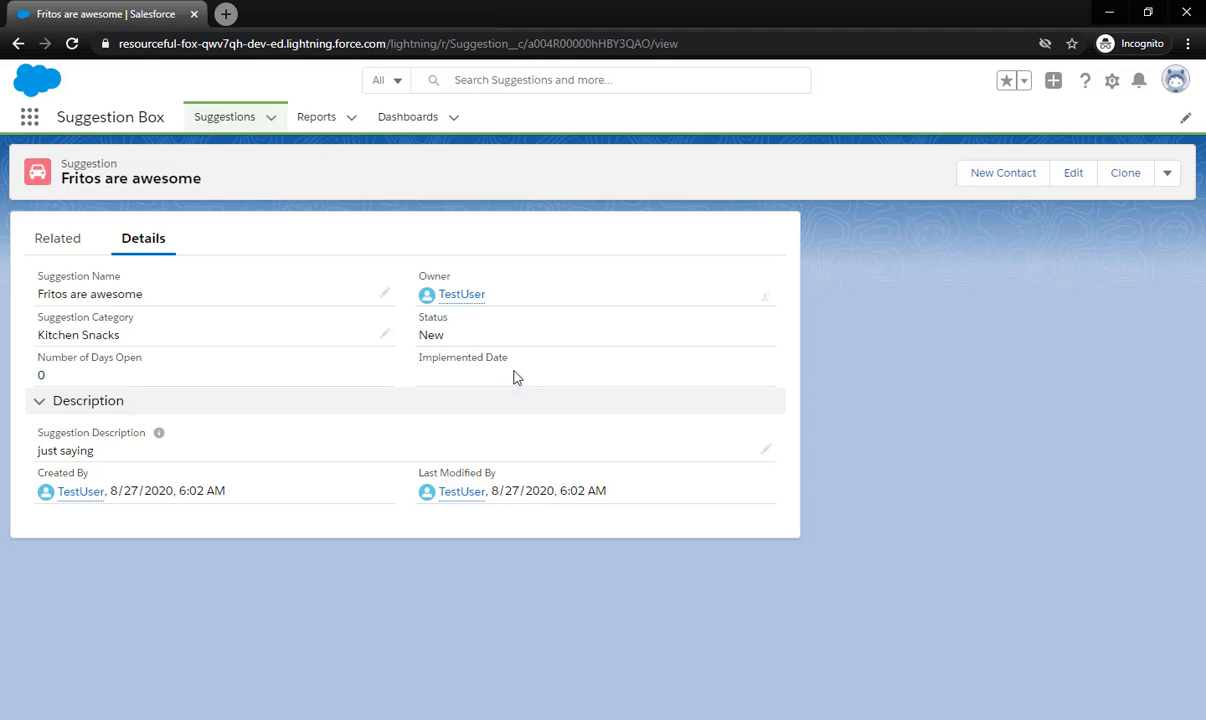
pyautogui.moveTo(840, 425)
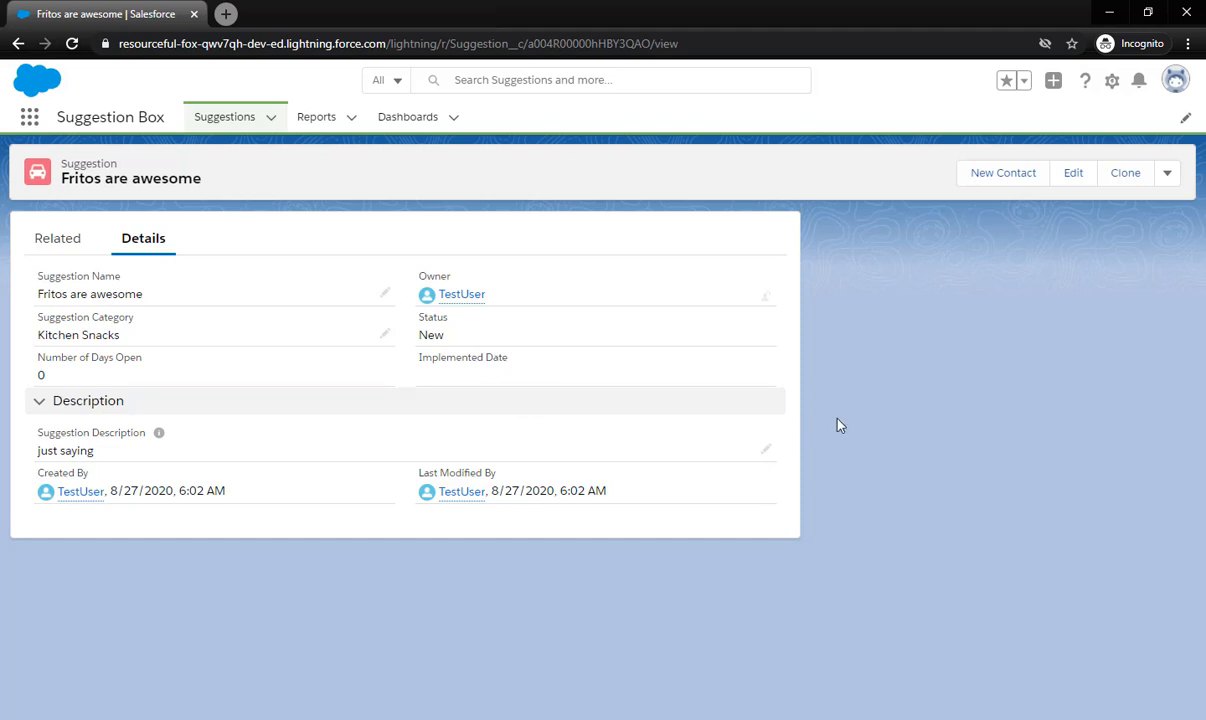
pyautogui.moveTo(1047, 437)
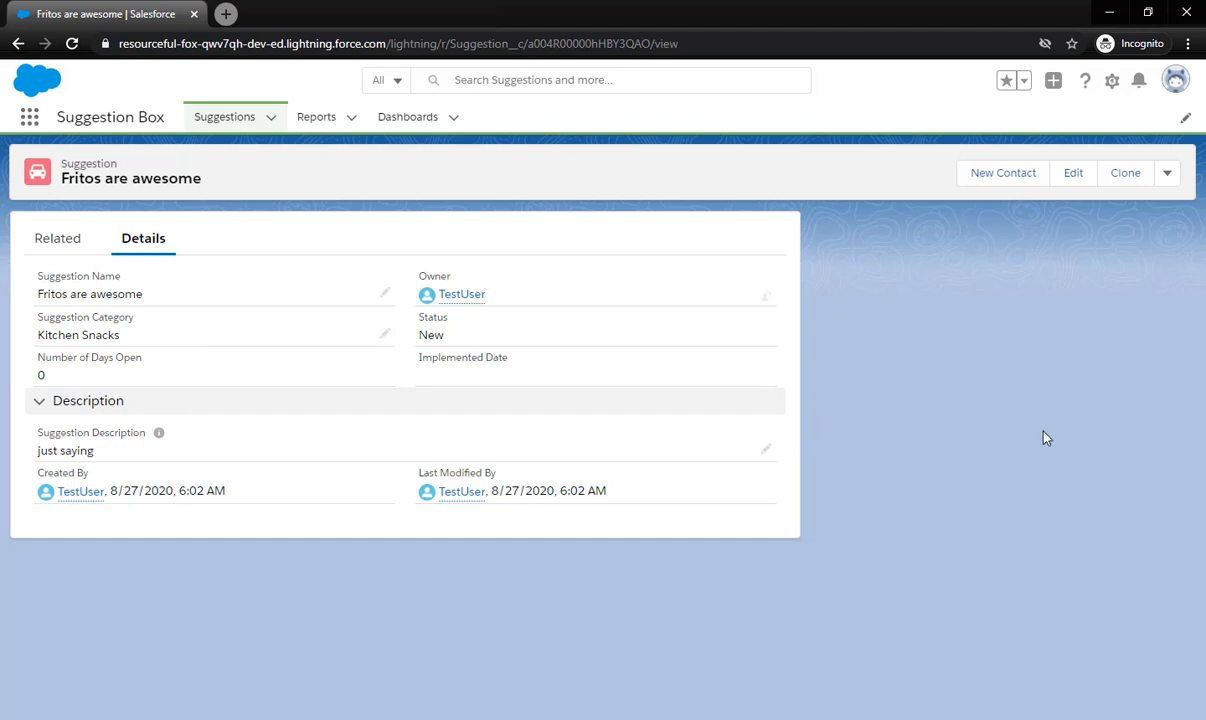
pyautogui.moveTo(1025, 347)
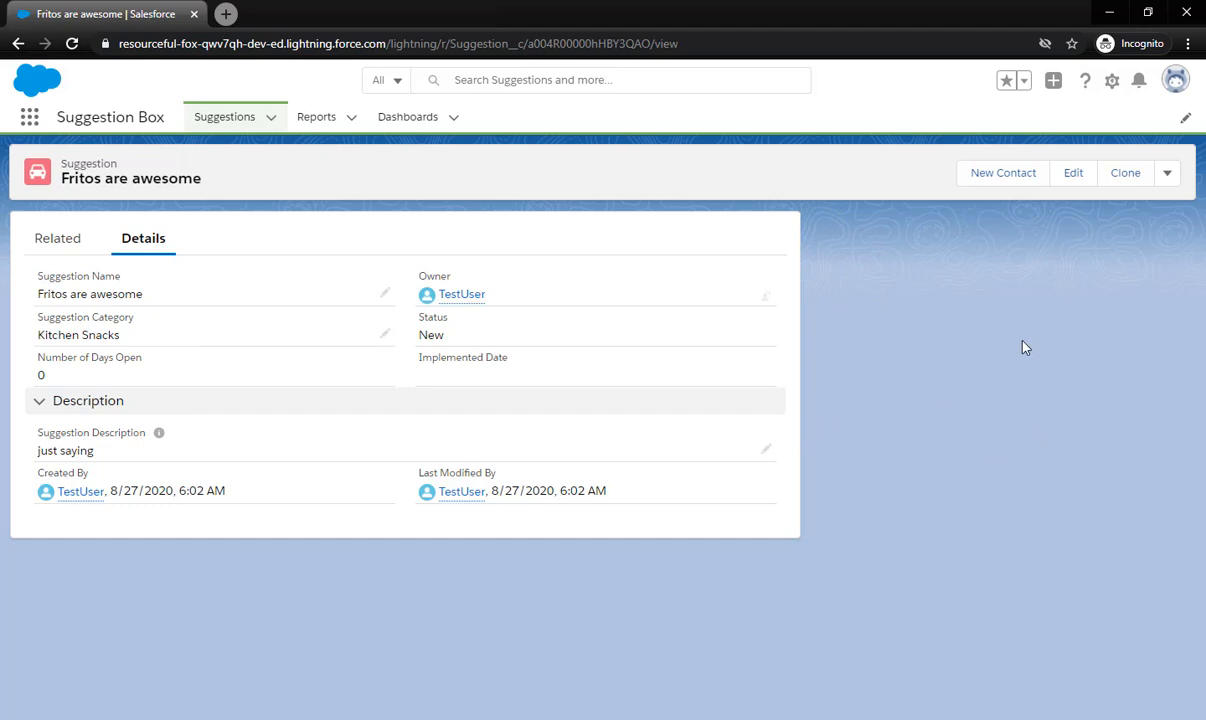
pyautogui.moveTo(953, 348)
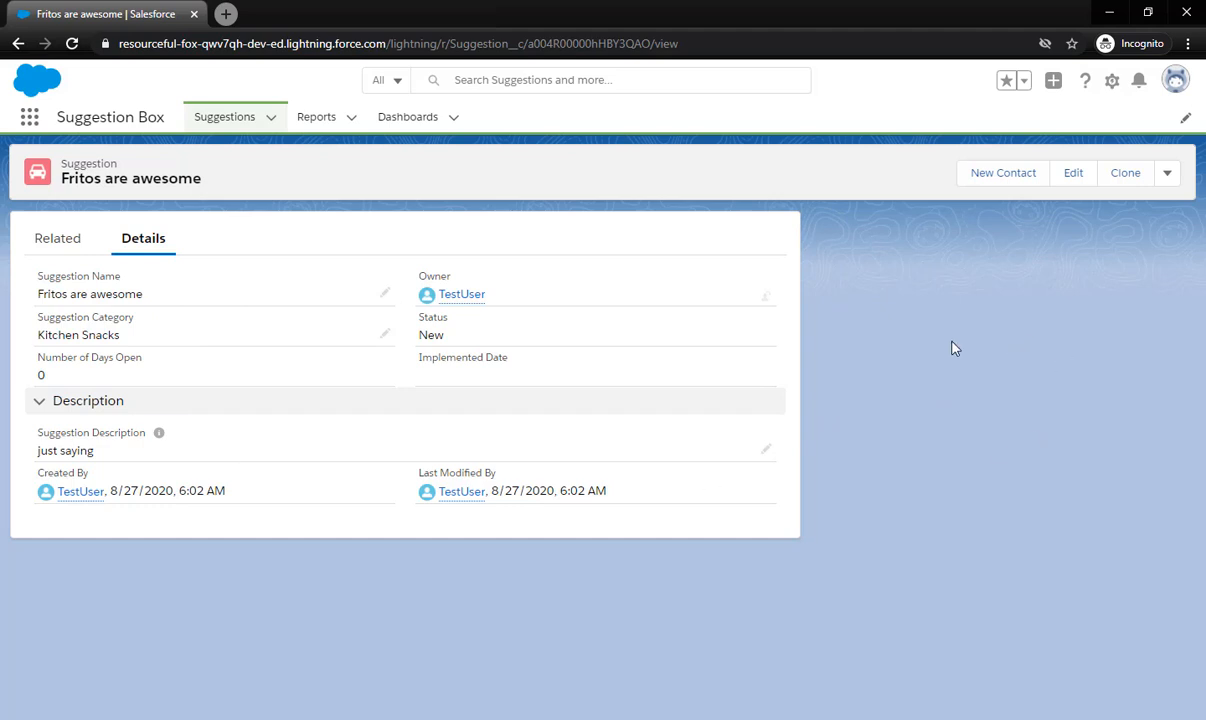
pyautogui.moveTo(729, 179)
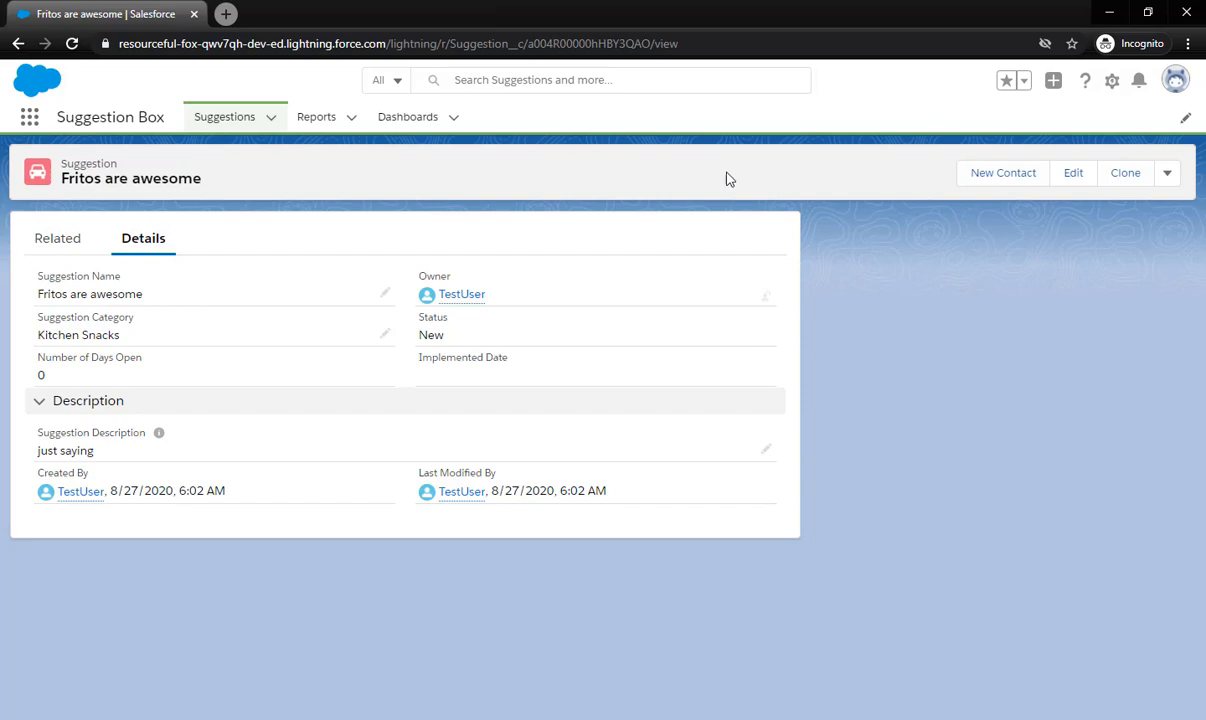
pyautogui.moveTo(600, 181)
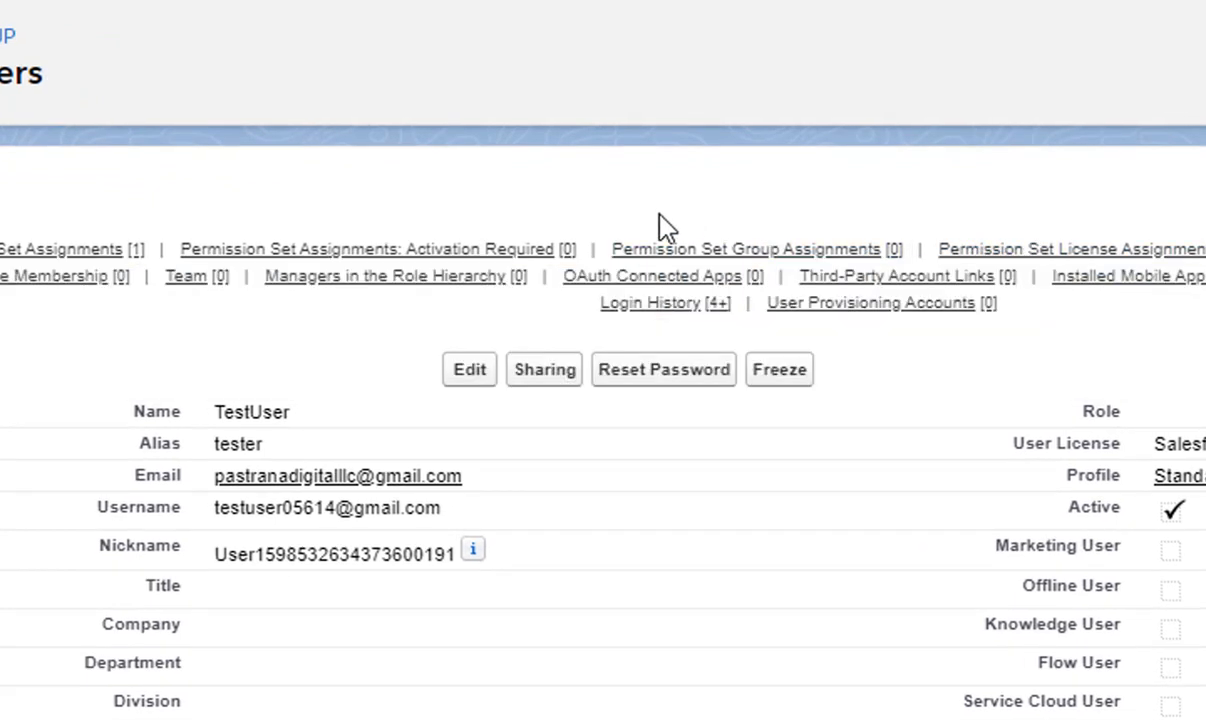
pyautogui.moveTo(646, 477)
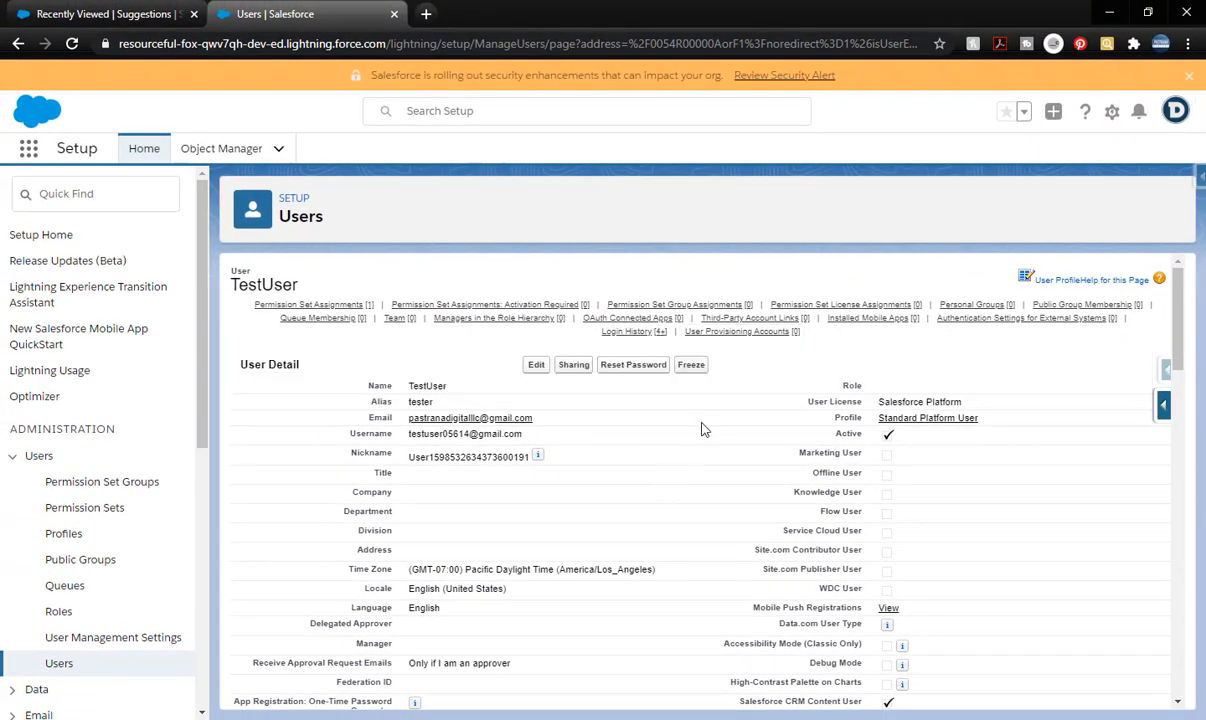
pyautogui.moveTo(581, 513)
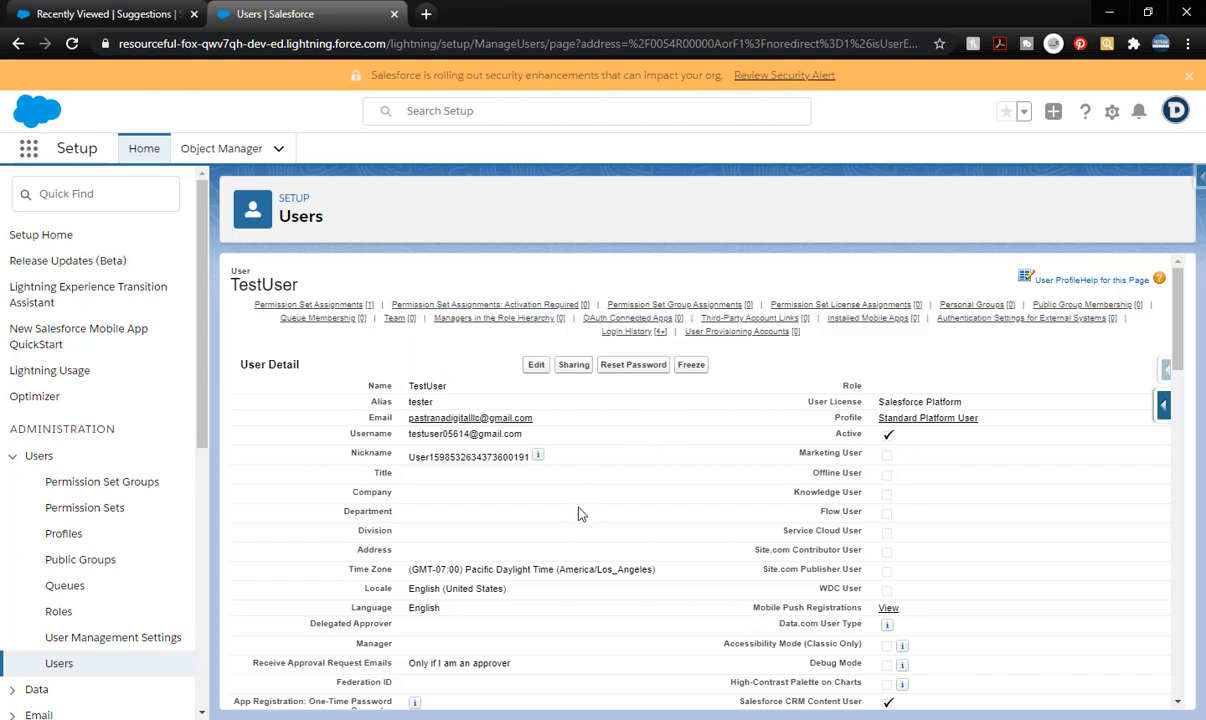
pyautogui.moveTo(612, 460)
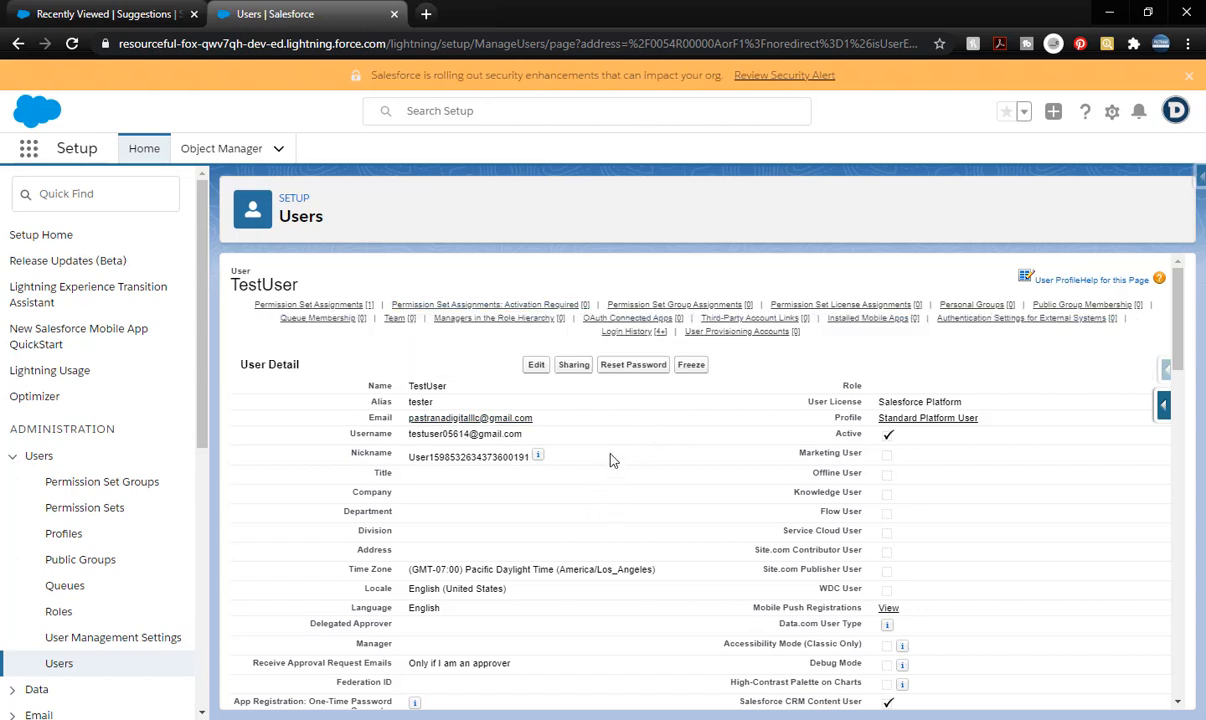